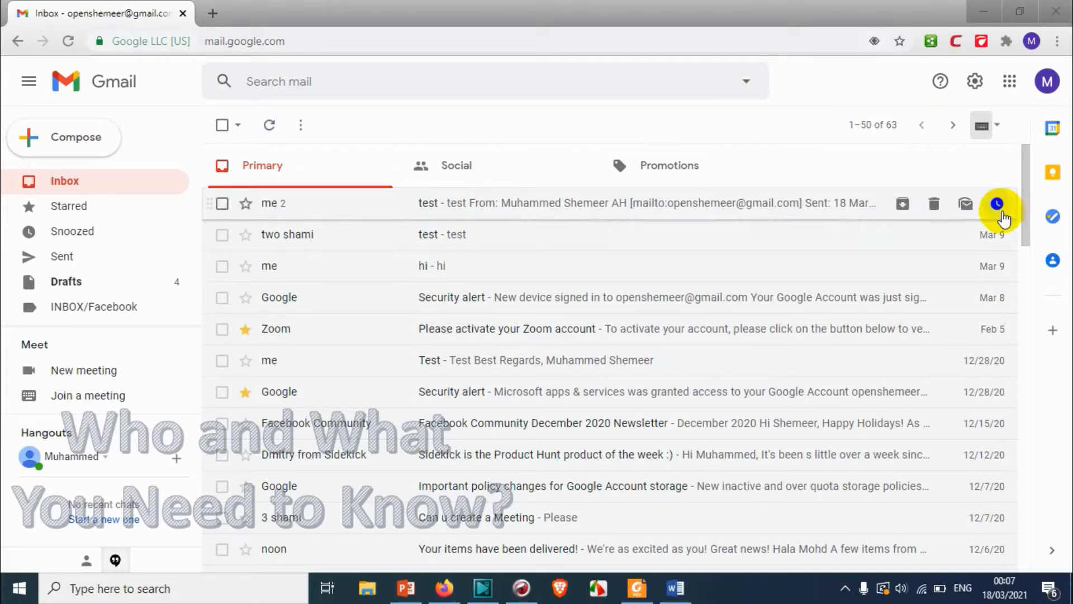
{"action": "mouse_move", "coordinate": [118, 134]}
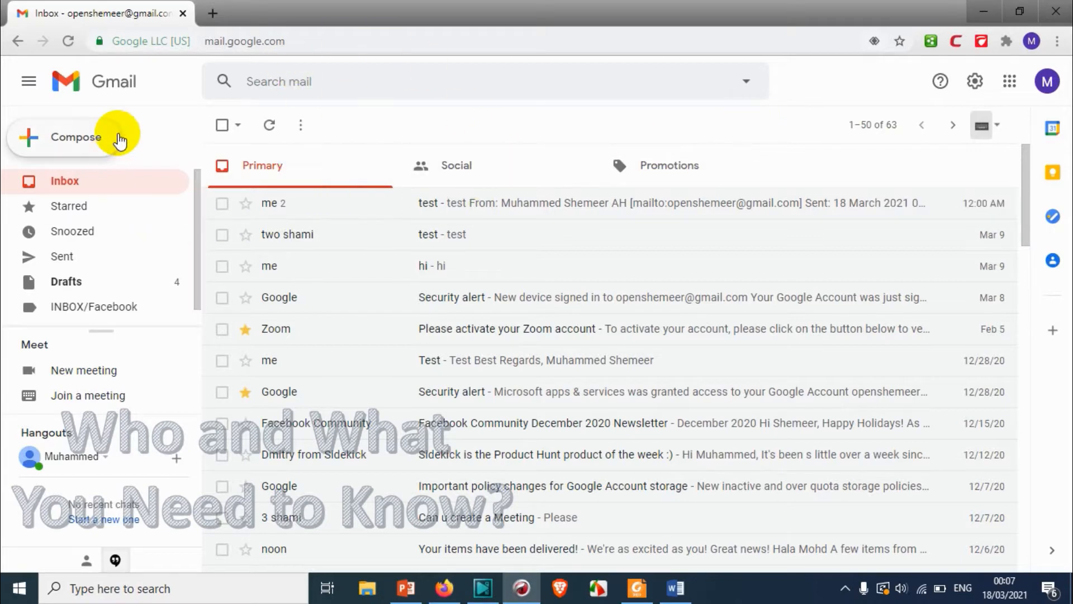
- Compose a new email and type the greeting 'dear test,' in its body
{"action": "left_click", "coordinate": [75, 137]}
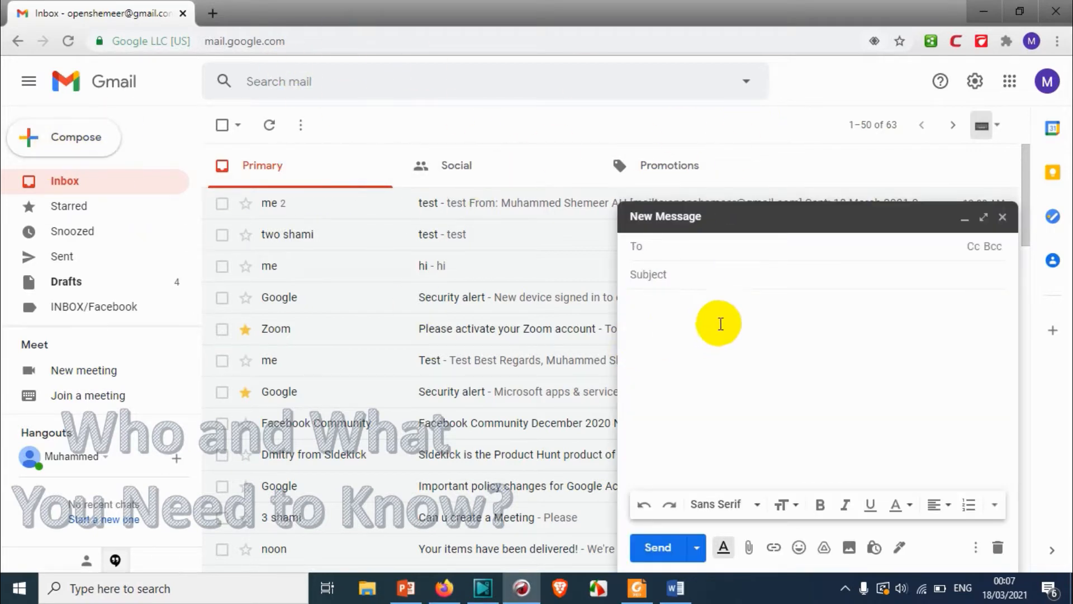
{"action": "left_click", "coordinate": [718, 323]}
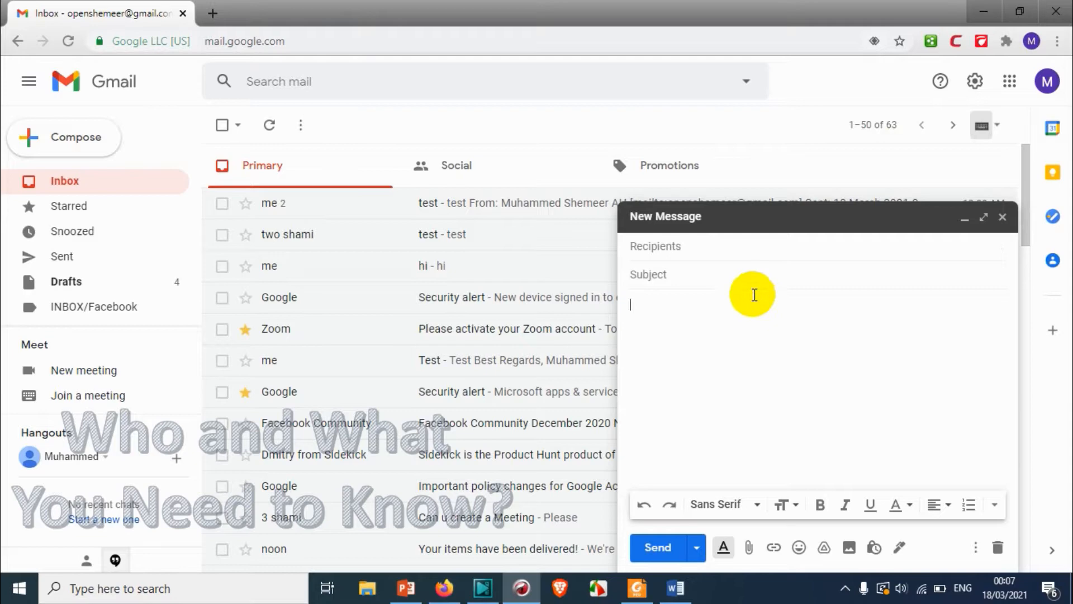
{"action": "mouse_move", "coordinate": [870, 313]}
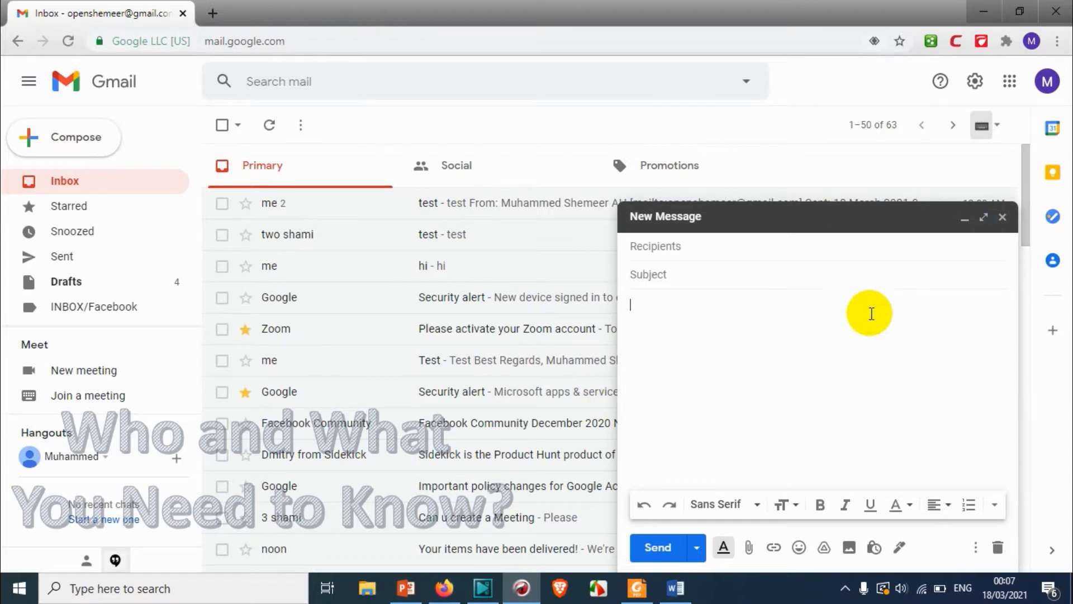
{"action": "mouse_move", "coordinate": [738, 322]}
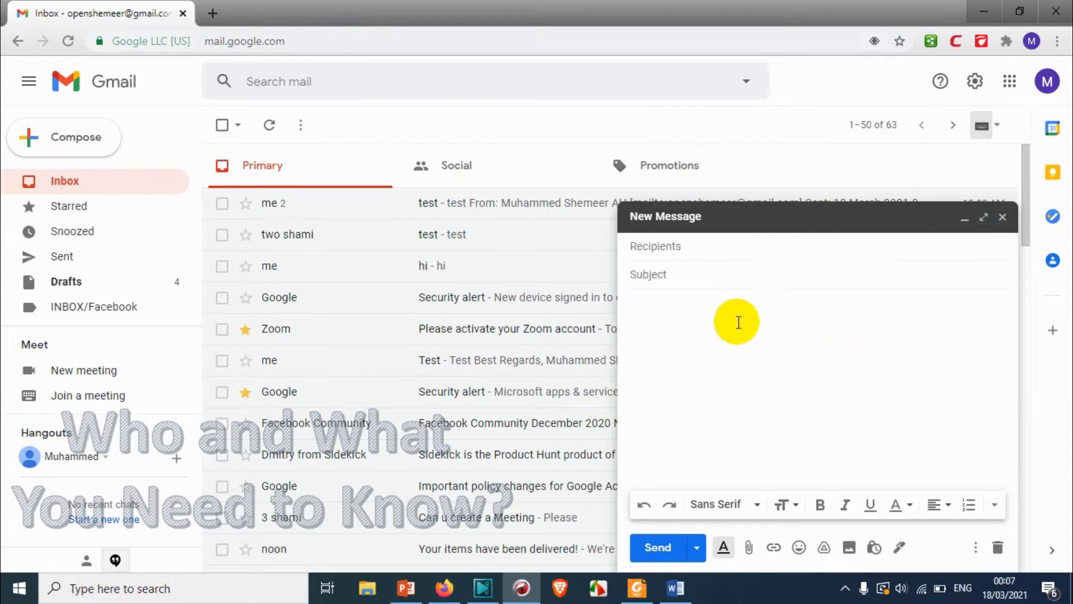
{"action": "mouse_move", "coordinate": [711, 294]}
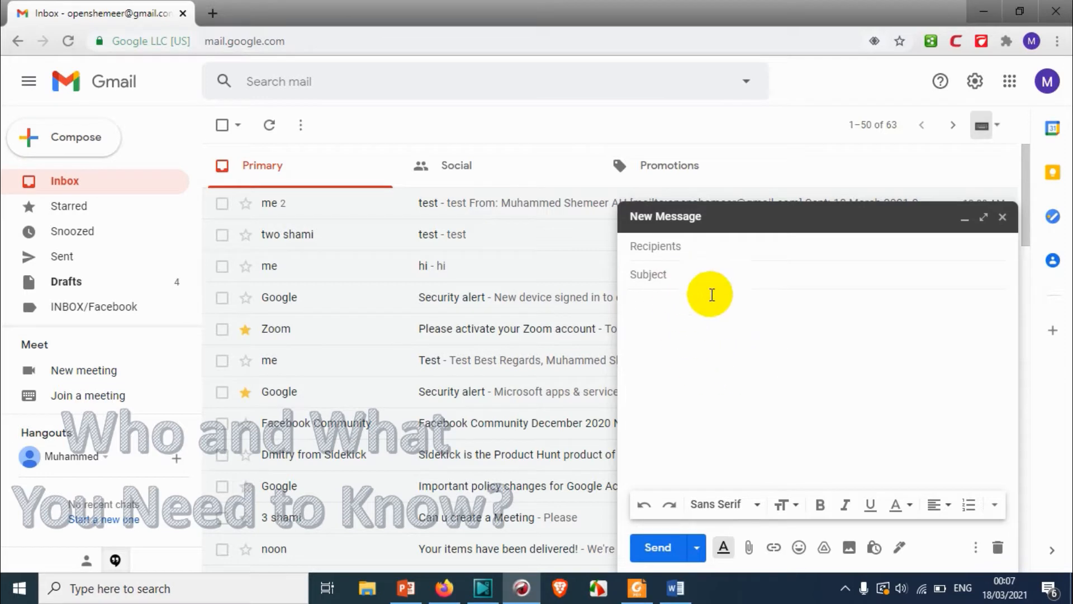
{"action": "mouse_move", "coordinate": [580, 265]}
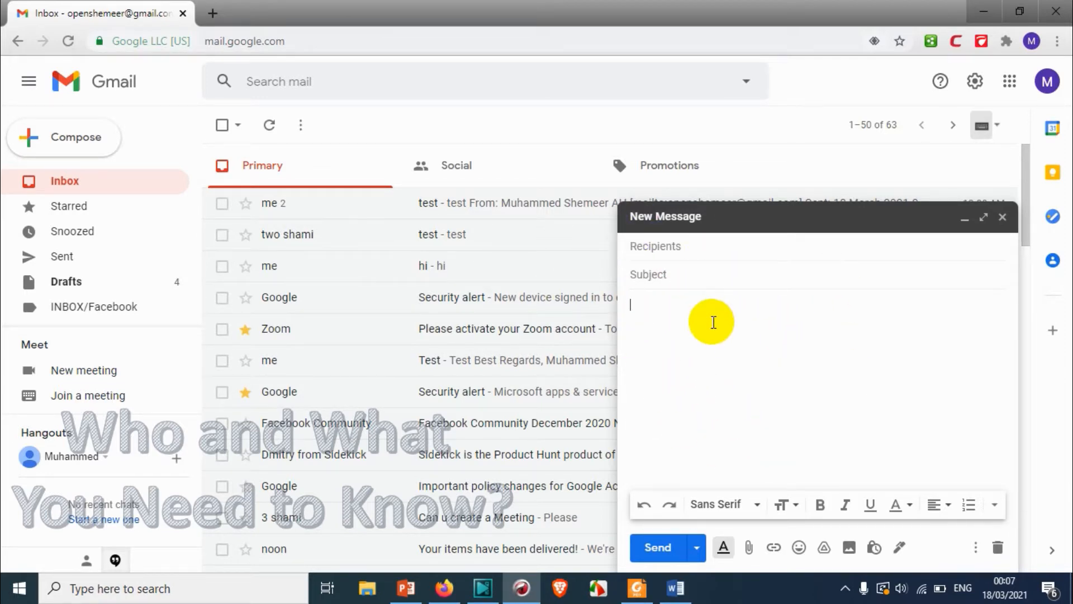
{"action": "type", "text": "dear"}
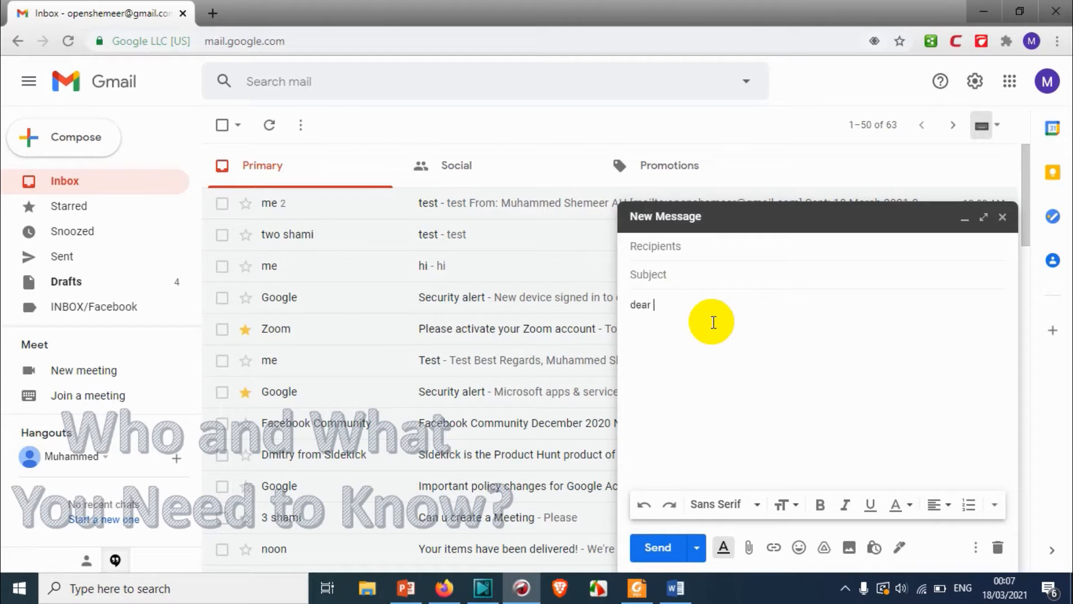
{"action": "type", "text": "test"}
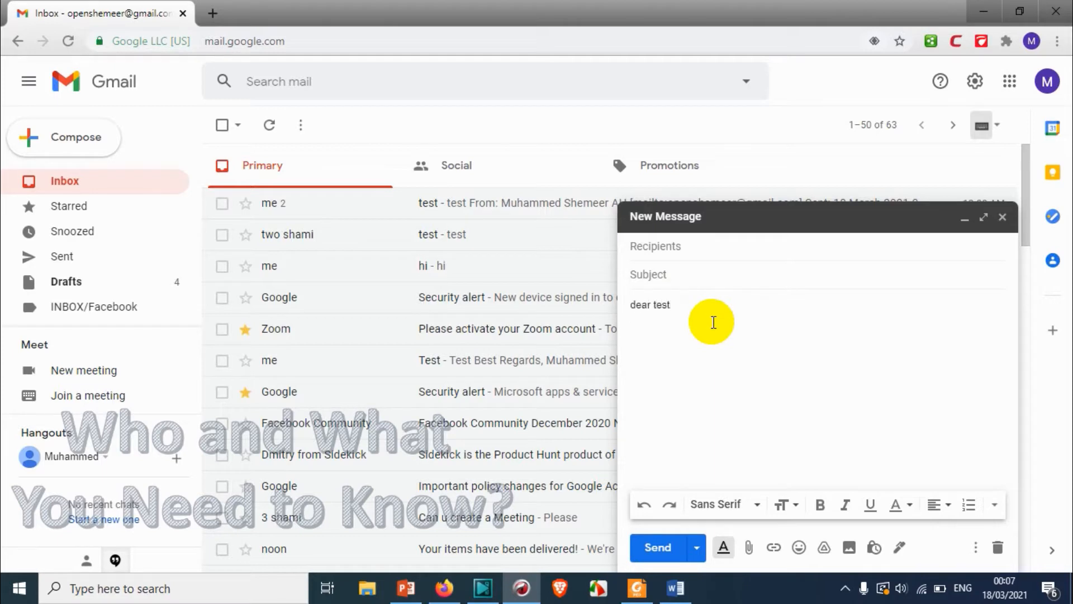
{"action": "type", "text": ","}
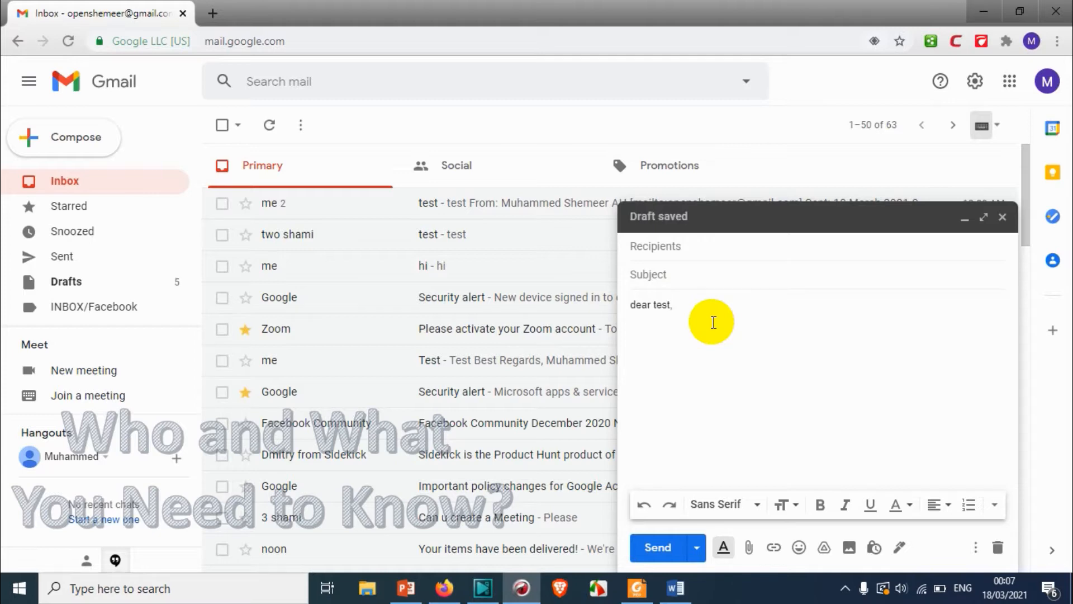
{"action": "mouse_move", "coordinate": [1041, 290]}
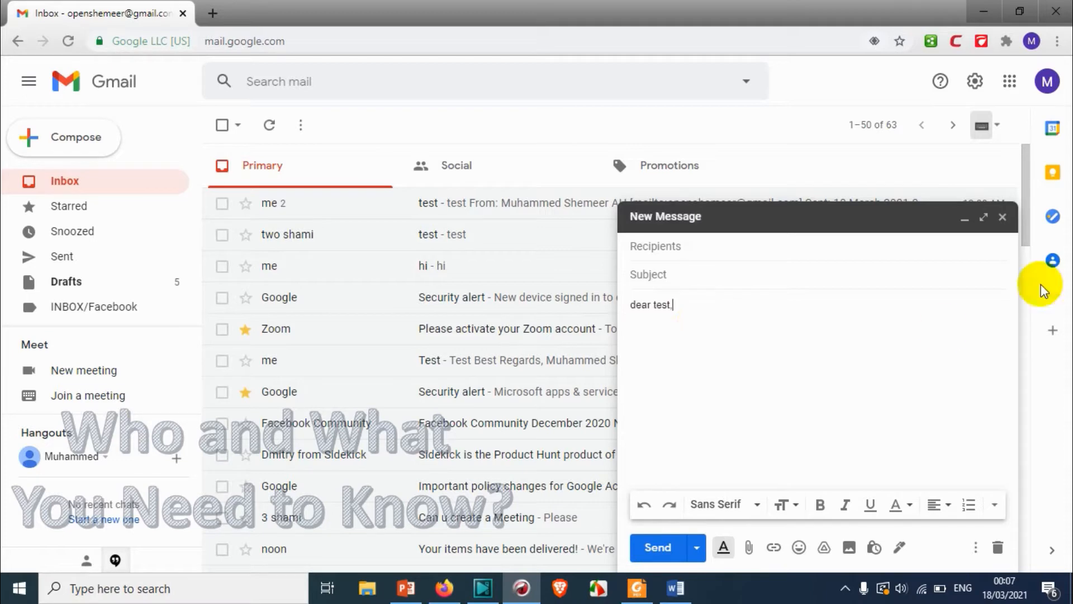
- Minimize the draft, open See all settings, and uncheck Enable input tools
{"action": "left_click", "coordinate": [964, 216]}
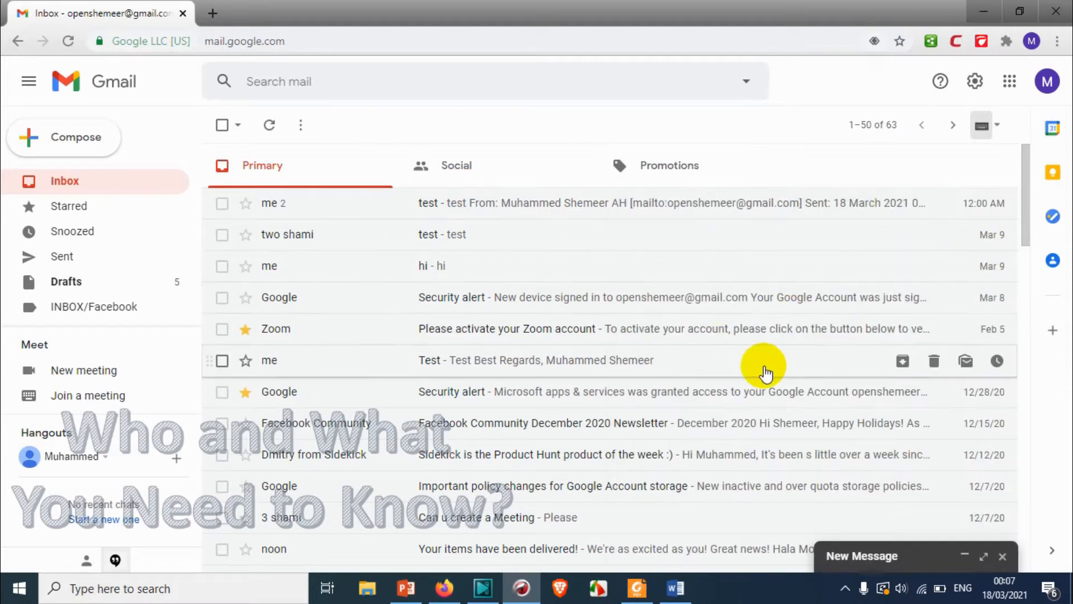
{"action": "mouse_move", "coordinate": [947, 80]}
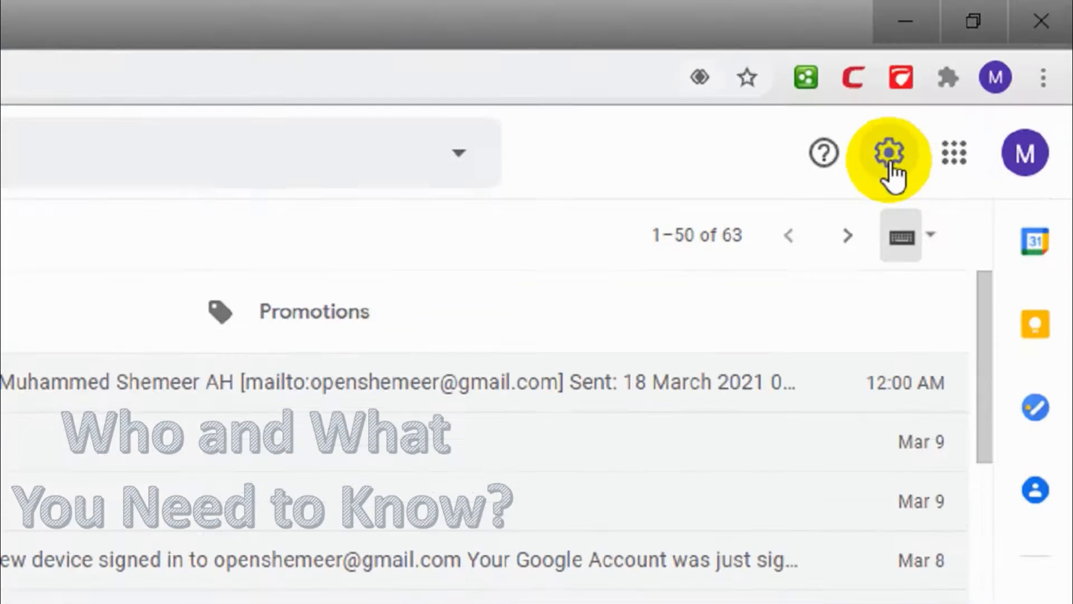
{"action": "left_click", "coordinate": [888, 152]}
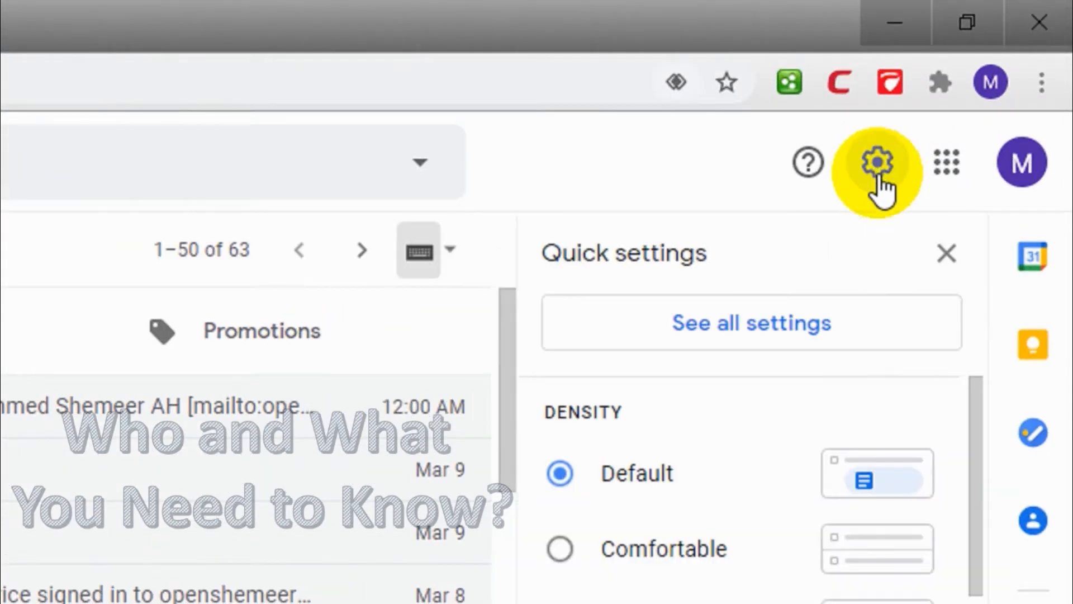
{"action": "mouse_move", "coordinate": [814, 335]}
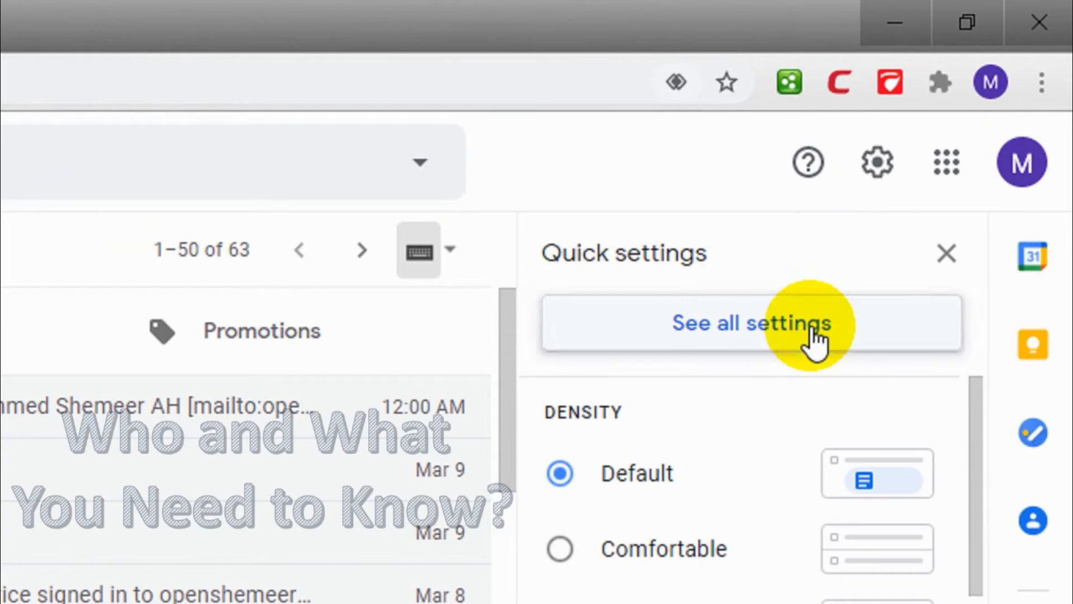
{"action": "left_click", "coordinate": [750, 323]}
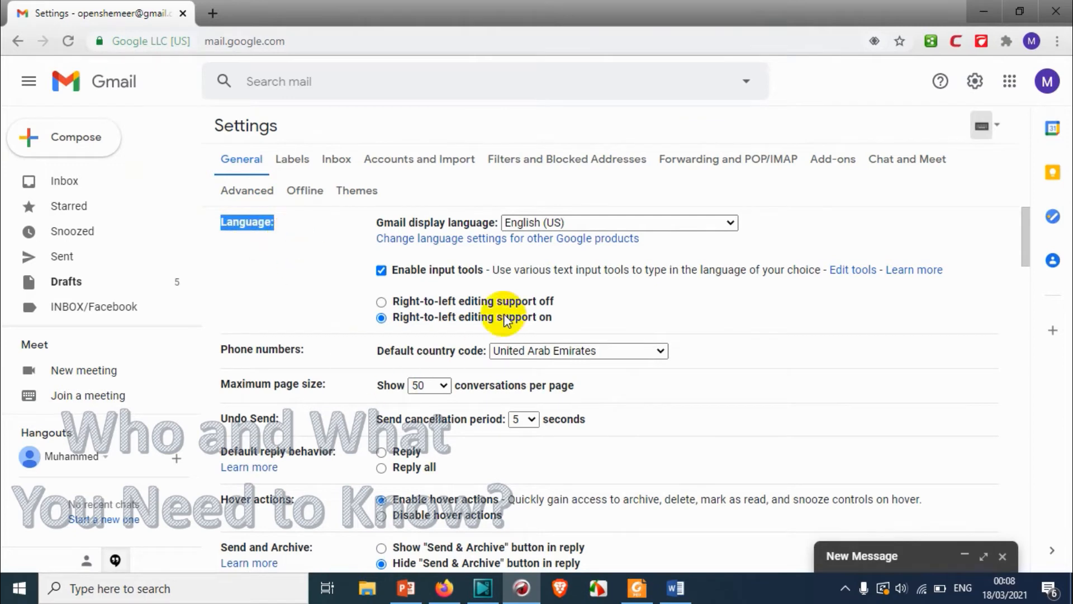
{"action": "mouse_move", "coordinate": [418, 281]}
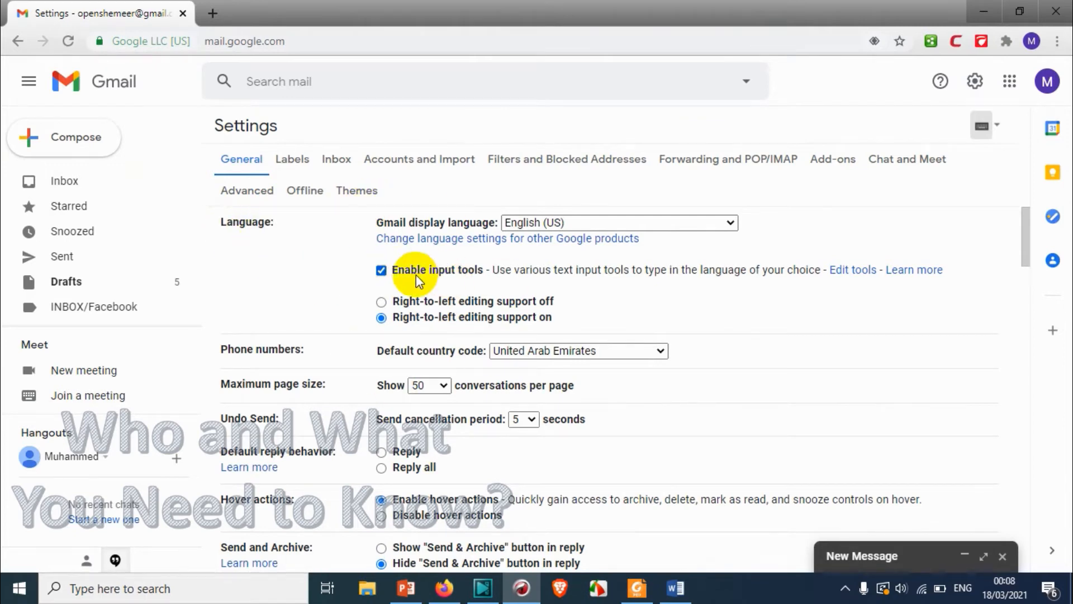
{"action": "left_click", "coordinate": [381, 269]}
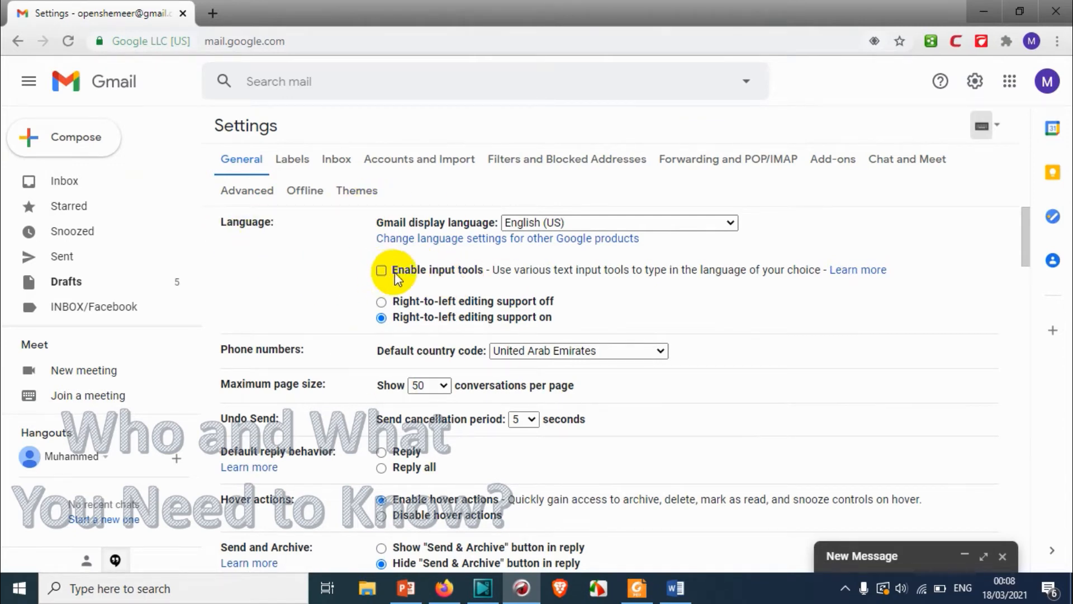
- Re-enable input tools and browse the list of available input tools
{"action": "left_click", "coordinate": [382, 270]}
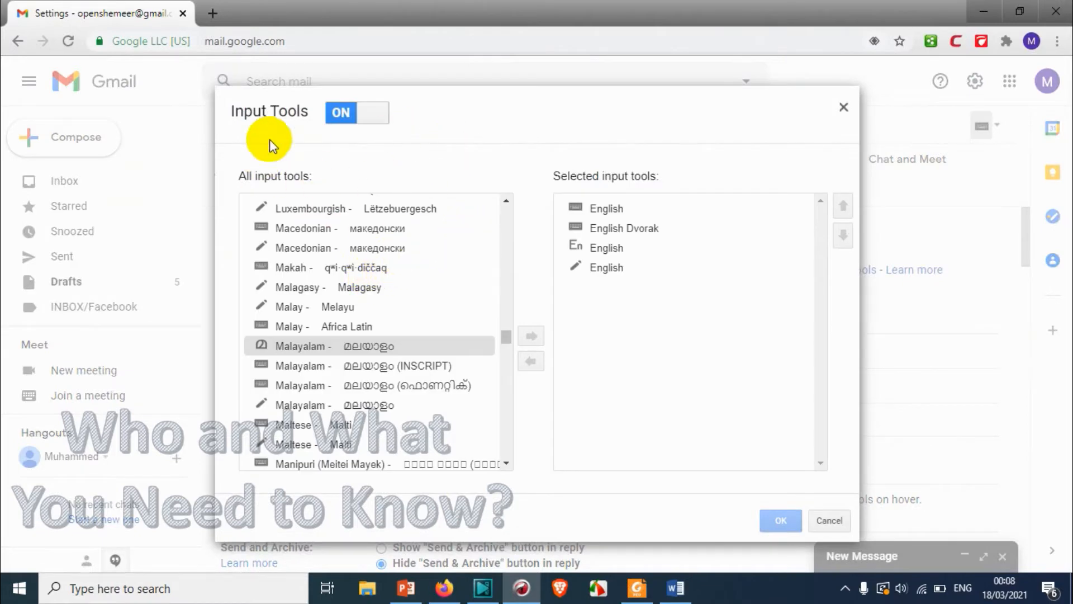
{"action": "mouse_move", "coordinate": [544, 360]}
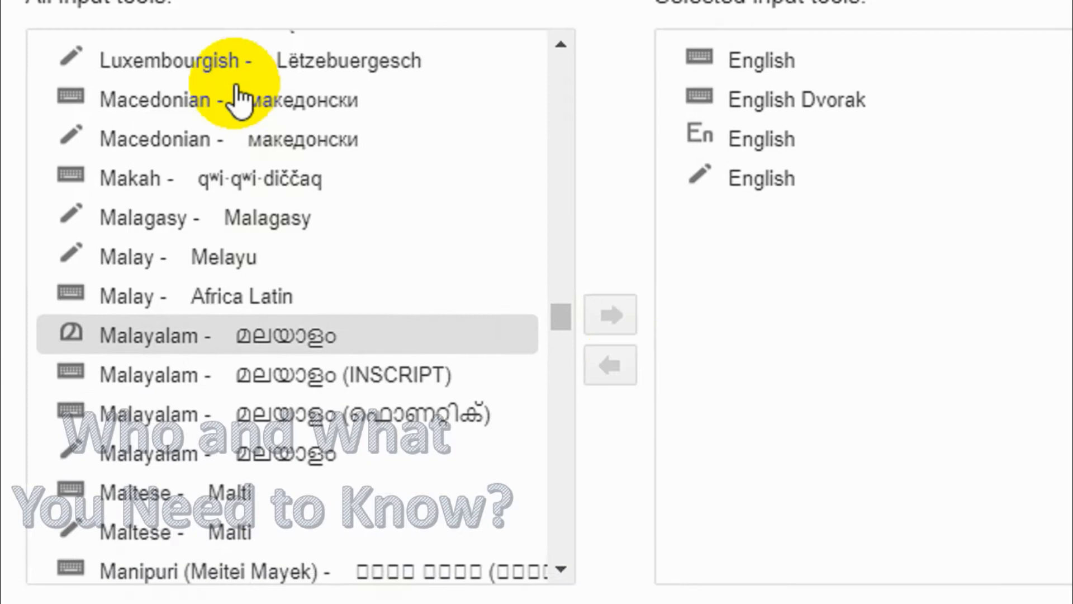
{"action": "scroll", "scroll_direction": "up", "scroll_amount": 3}
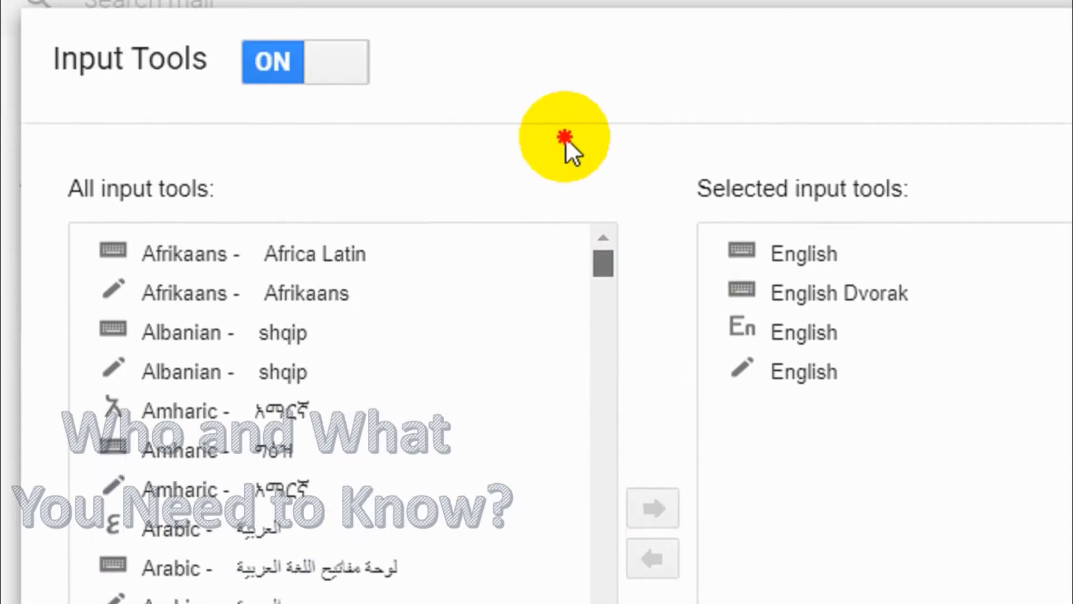
{"action": "scroll", "scroll_direction": "down", "scroll_amount": 3}
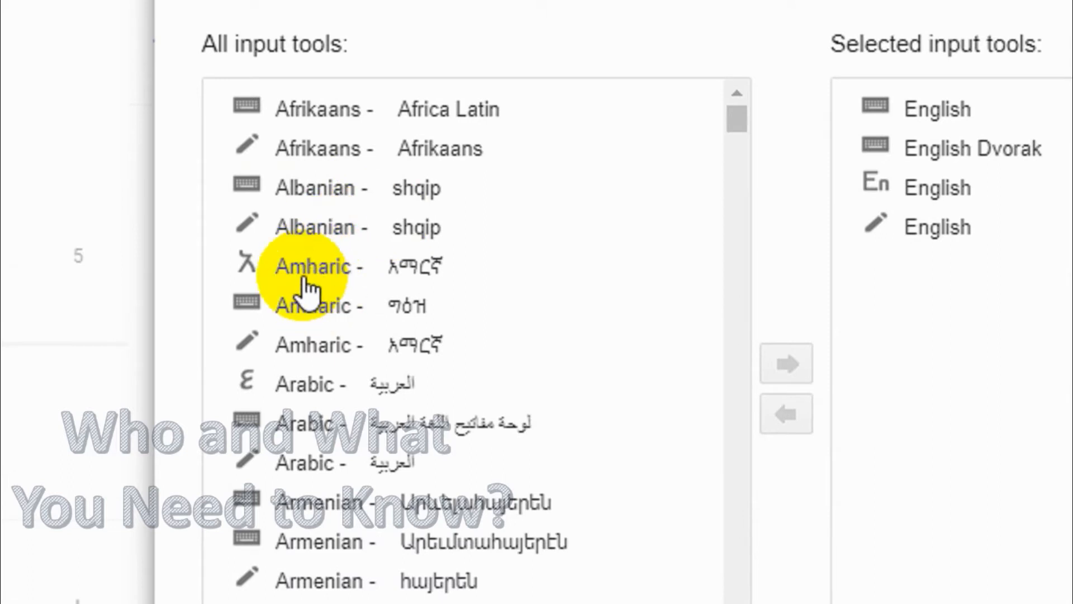
{"action": "mouse_move", "coordinate": [332, 349]}
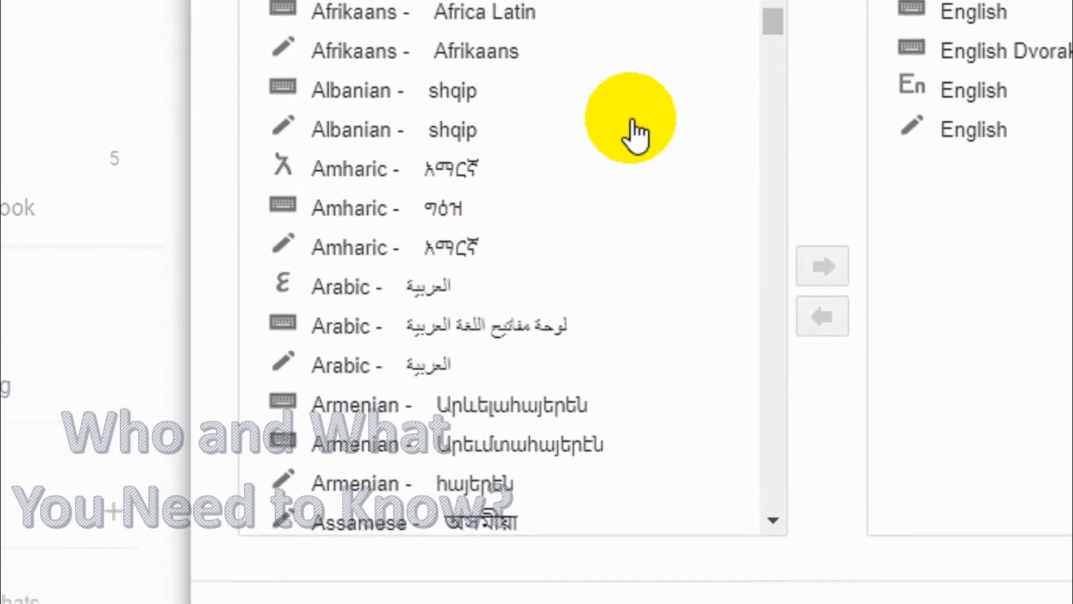
{"action": "scroll", "scroll_direction": "down", "scroll_amount": 3}
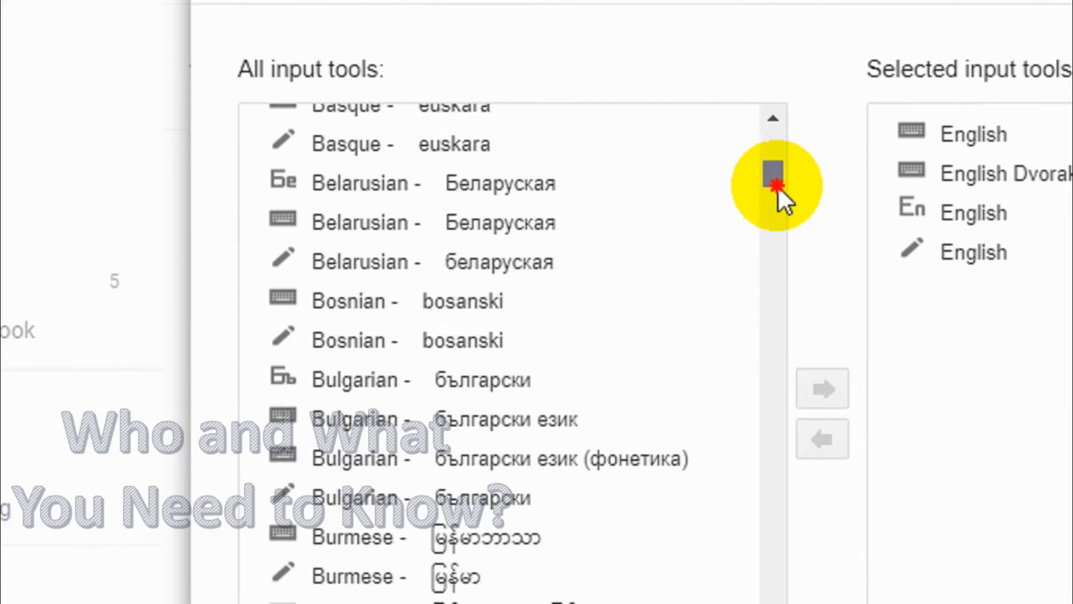
{"action": "scroll", "scroll_direction": "down", "scroll_amount": 3}
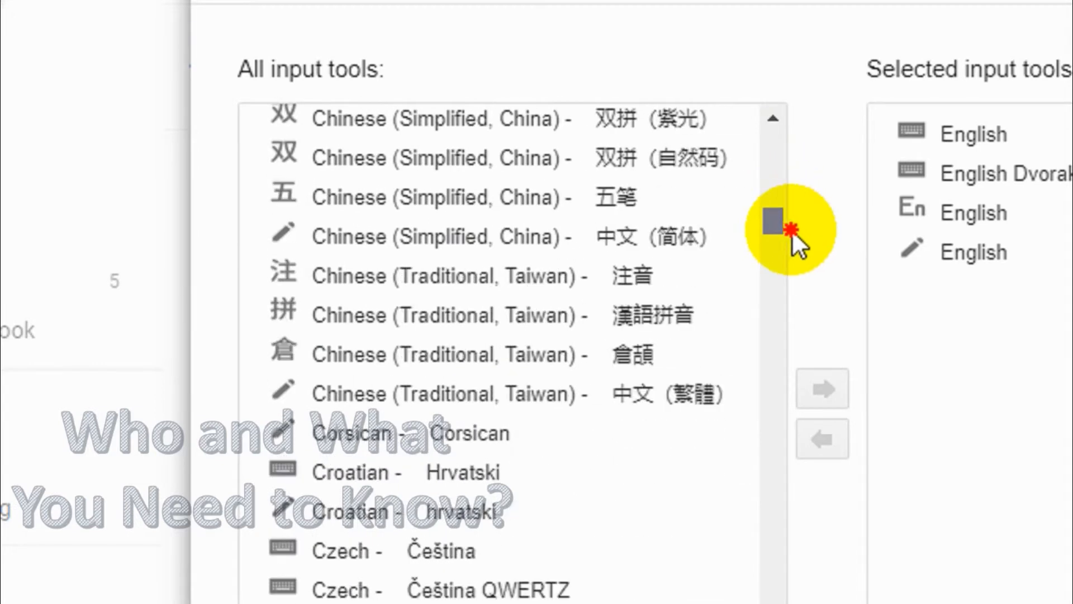
{"action": "scroll", "scroll_direction": "down", "scroll_amount": 3}
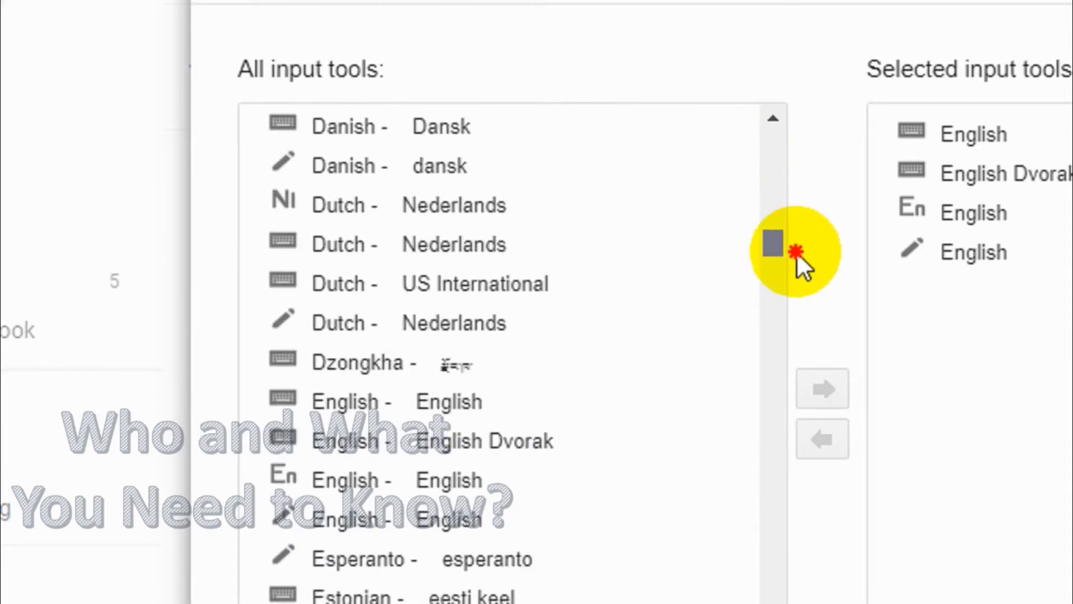
{"action": "scroll", "scroll_direction": "down", "scroll_amount": 3}
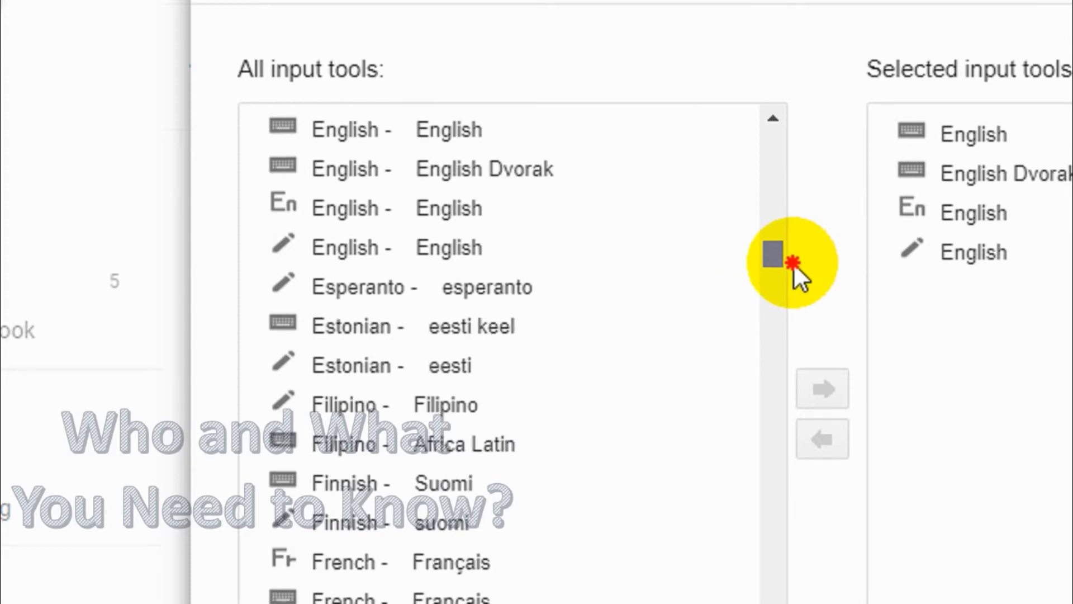
{"action": "scroll", "scroll_direction": "down", "scroll_amount": 3}
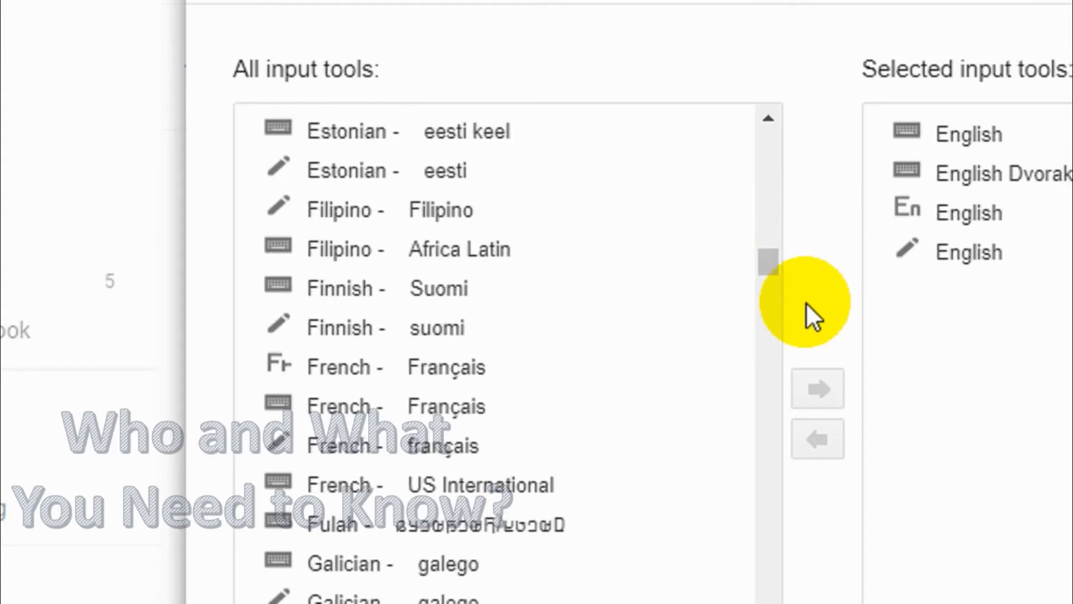
{"action": "scroll", "scroll_direction": "down", "scroll_amount": 3}
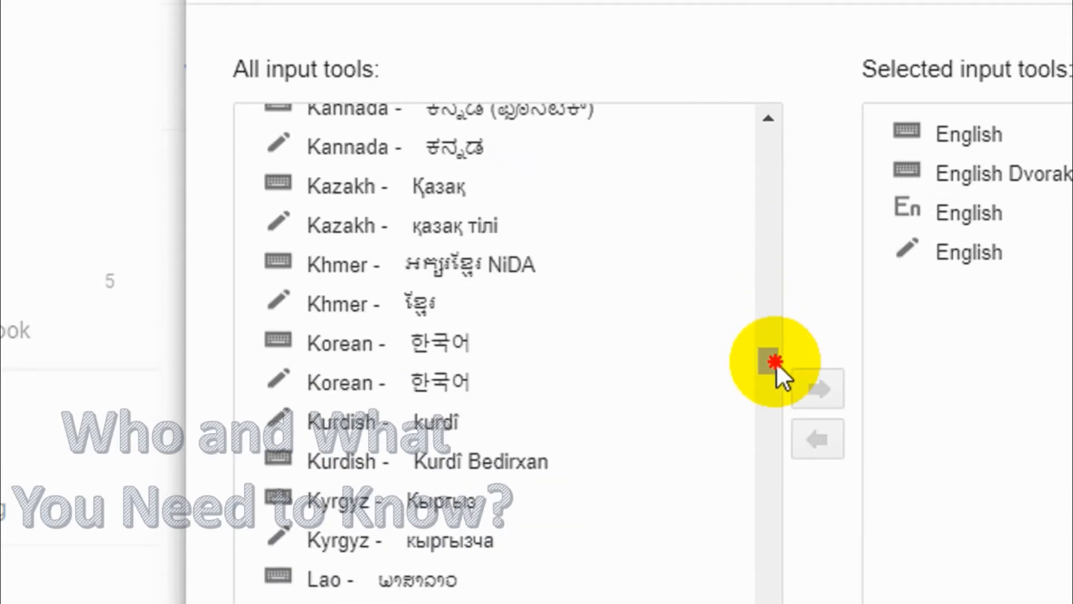
{"action": "scroll", "scroll_direction": "down", "scroll_amount": 3}
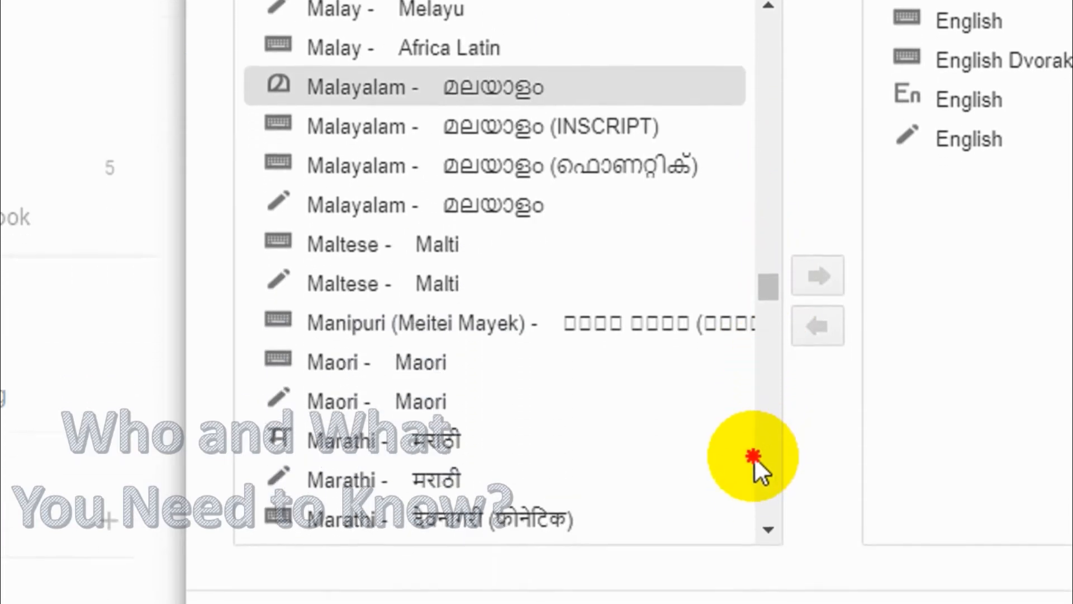
{"action": "scroll", "scroll_direction": "down", "scroll_amount": 3}
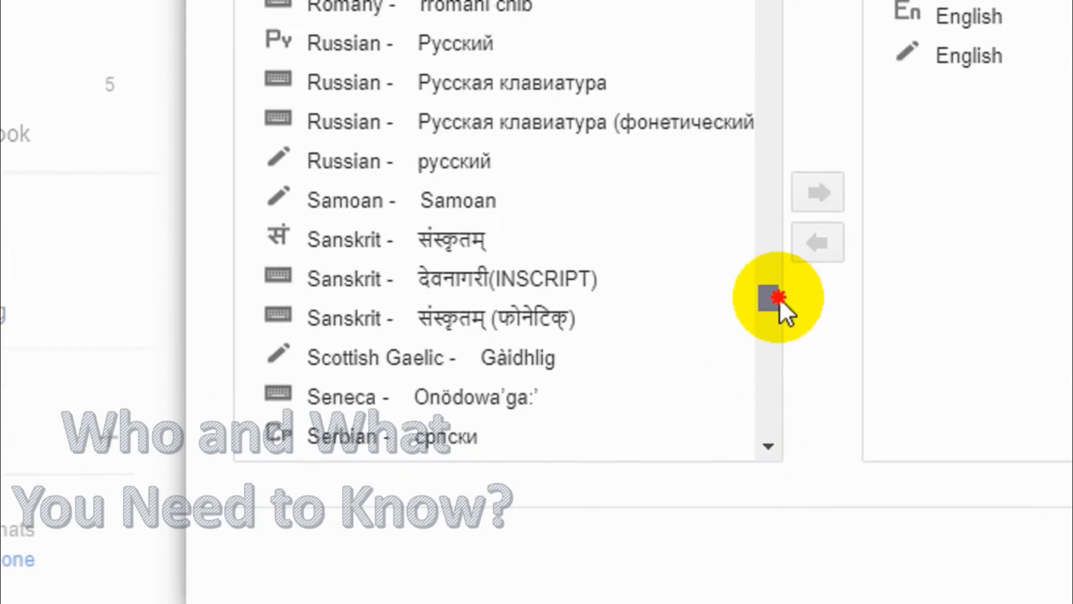
{"action": "scroll", "scroll_direction": "up", "scroll_amount": 3}
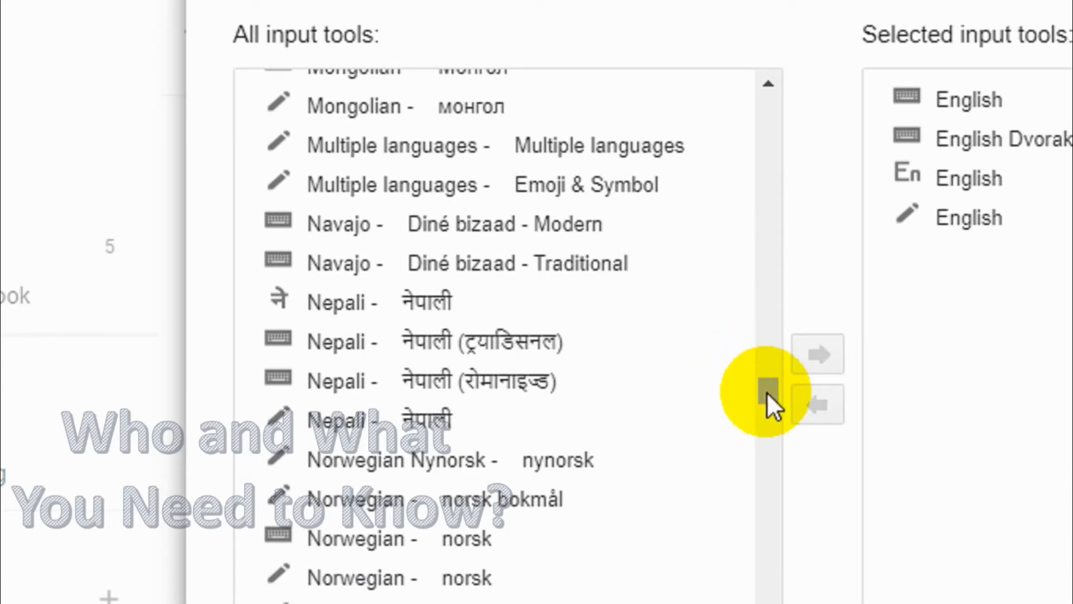
{"action": "scroll", "scroll_direction": "up", "scroll_amount": 3}
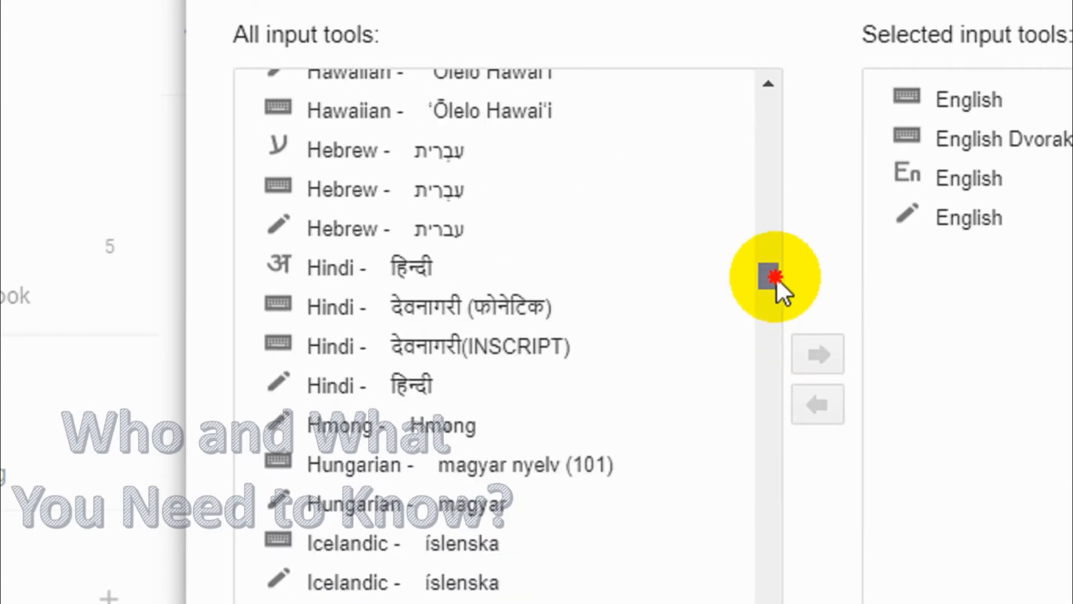
{"action": "scroll", "scroll_direction": "up", "scroll_amount": 3}
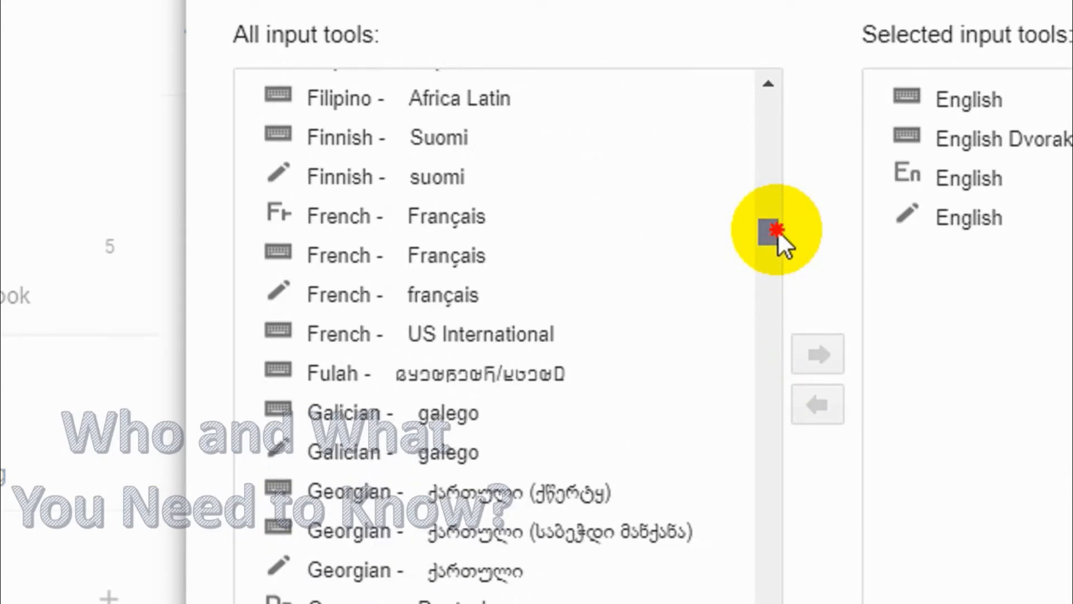
{"action": "scroll", "scroll_direction": "down", "scroll_amount": 3}
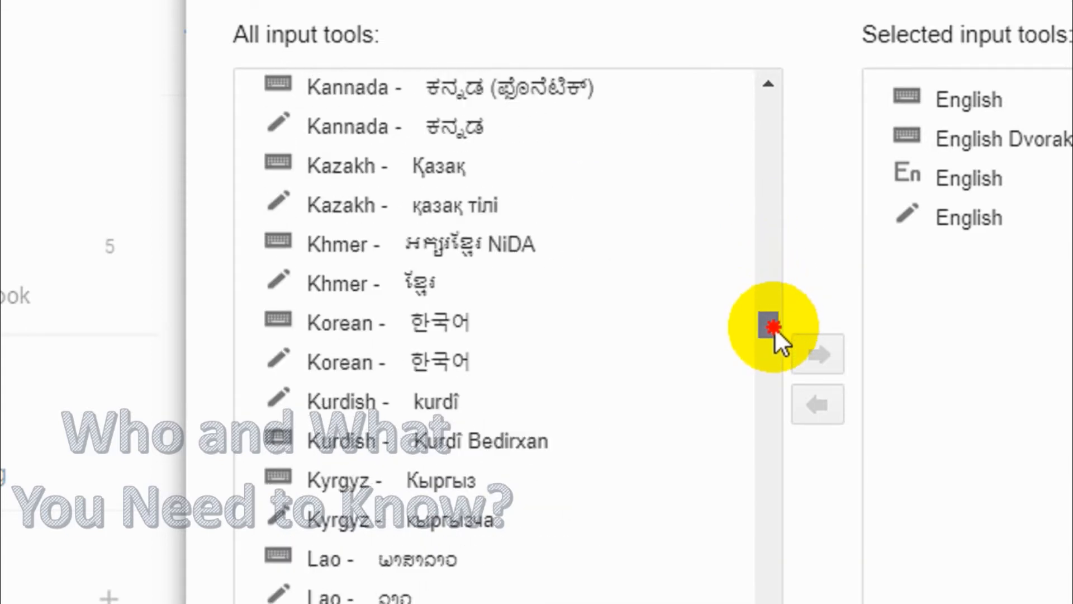
{"action": "scroll", "scroll_direction": "down", "scroll_amount": 3}
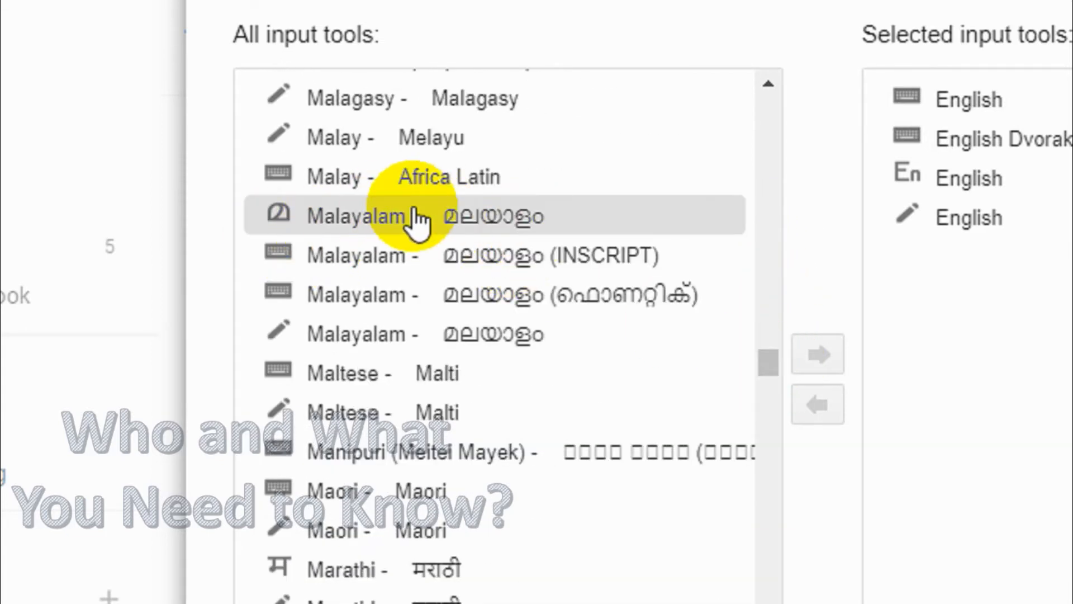
- Add Malayalam transliteration to Selected input tools and review the Language settings
{"action": "left_click", "coordinate": [469, 255]}
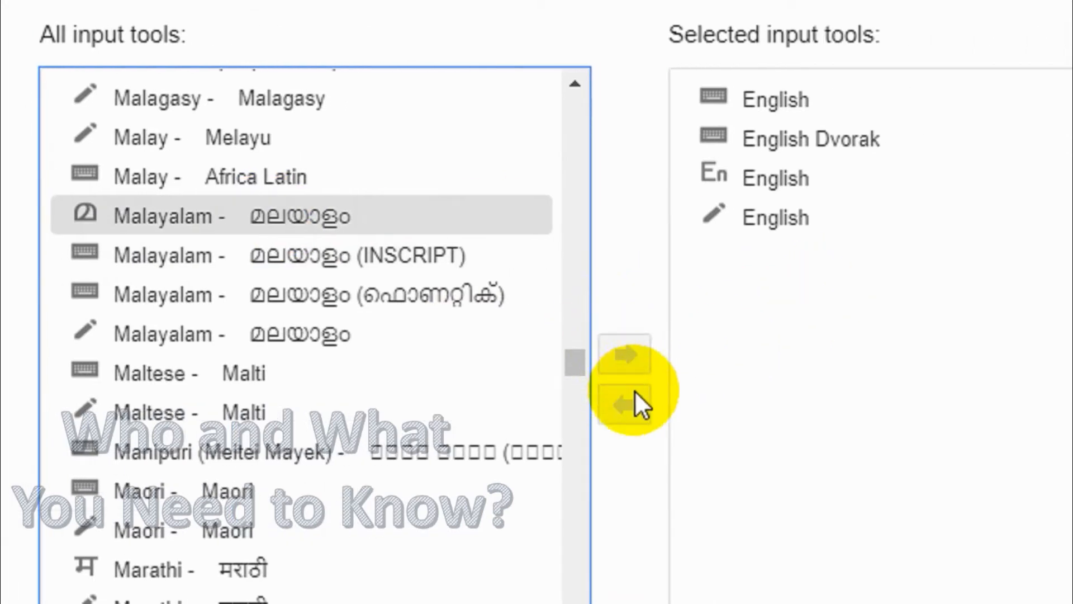
{"action": "left_click", "coordinate": [624, 356]}
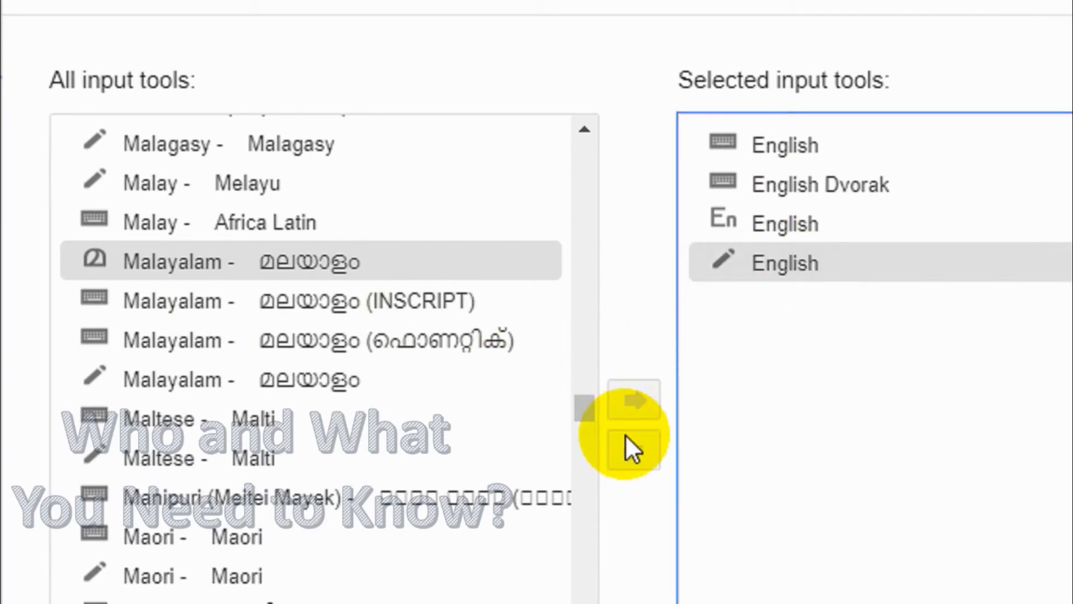
{"action": "mouse_move", "coordinate": [781, 342]}
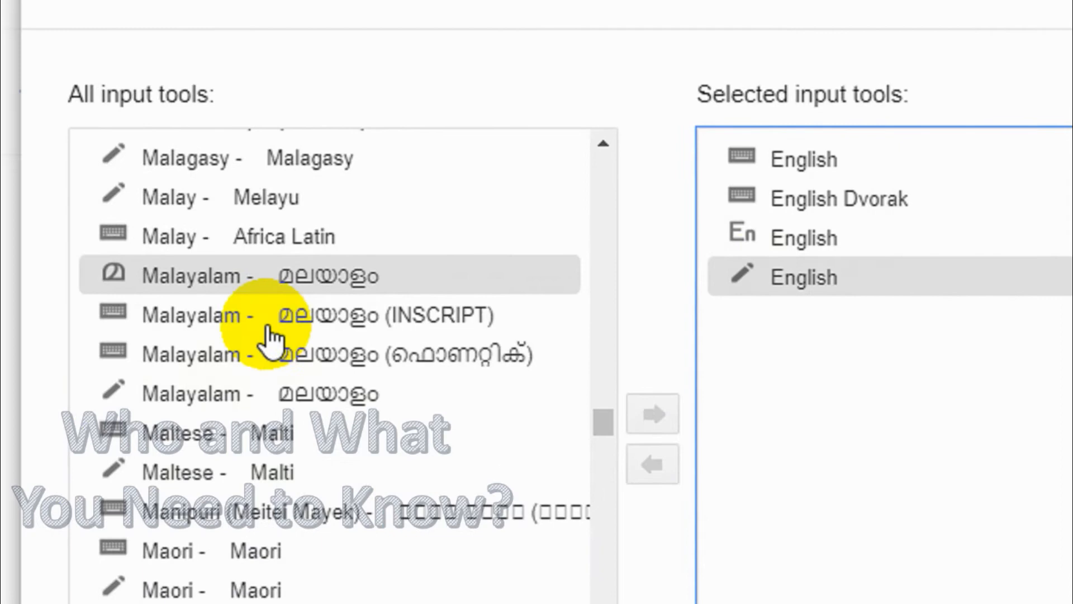
{"action": "left_click", "coordinate": [652, 412]}
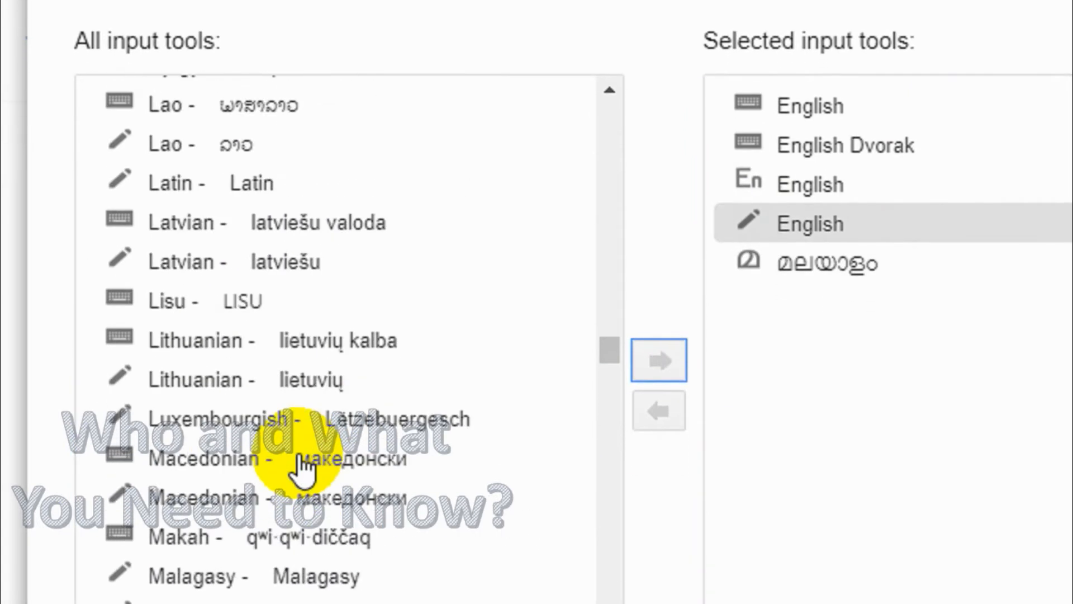
{"action": "scroll", "scroll_direction": "up", "scroll_amount": 3}
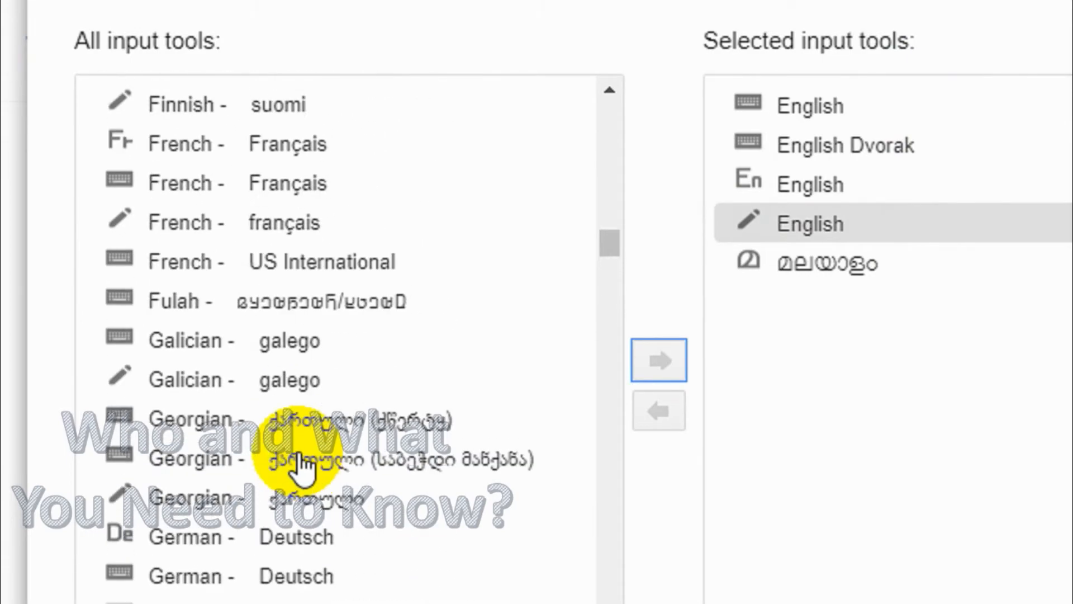
{"action": "scroll", "scroll_direction": "up", "scroll_amount": 3}
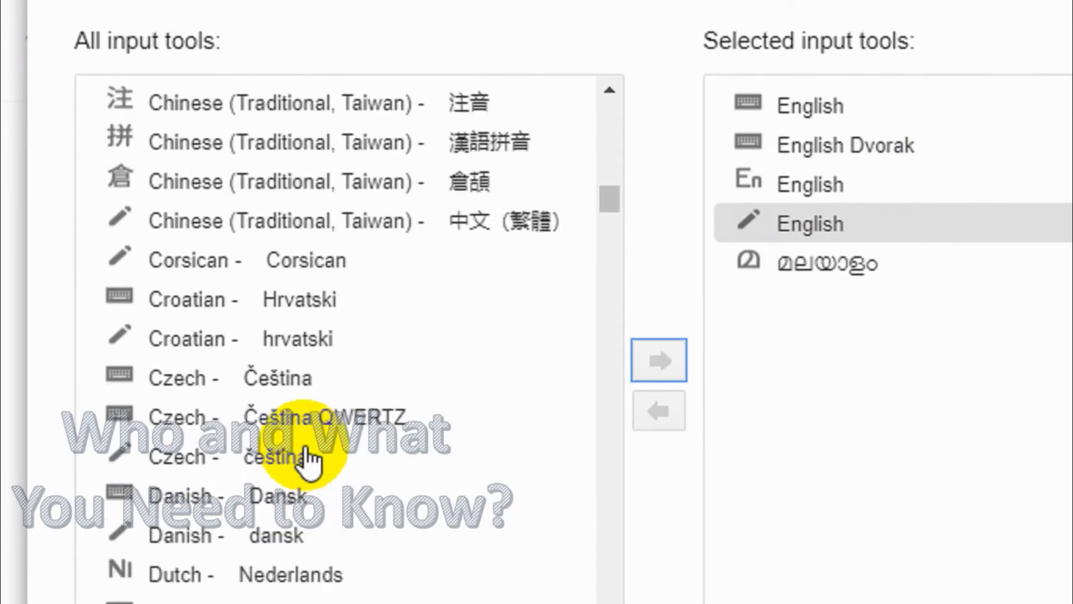
{"action": "scroll", "scroll_direction": "up", "scroll_amount": 3}
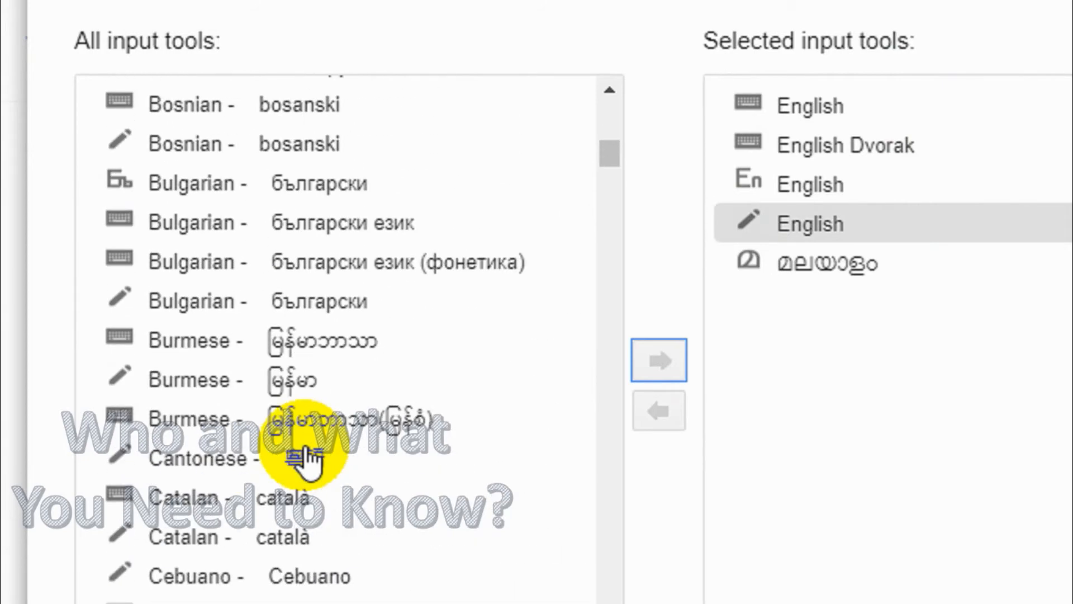
{"action": "scroll", "scroll_direction": "up", "scroll_amount": 3}
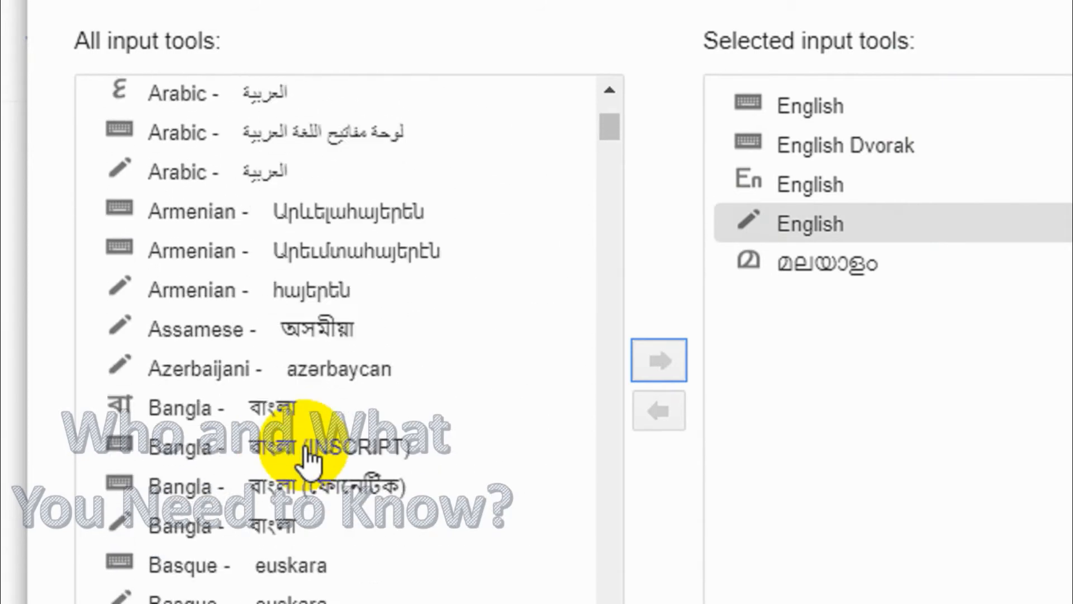
{"action": "scroll", "scroll_direction": "down", "scroll_amount": 3}
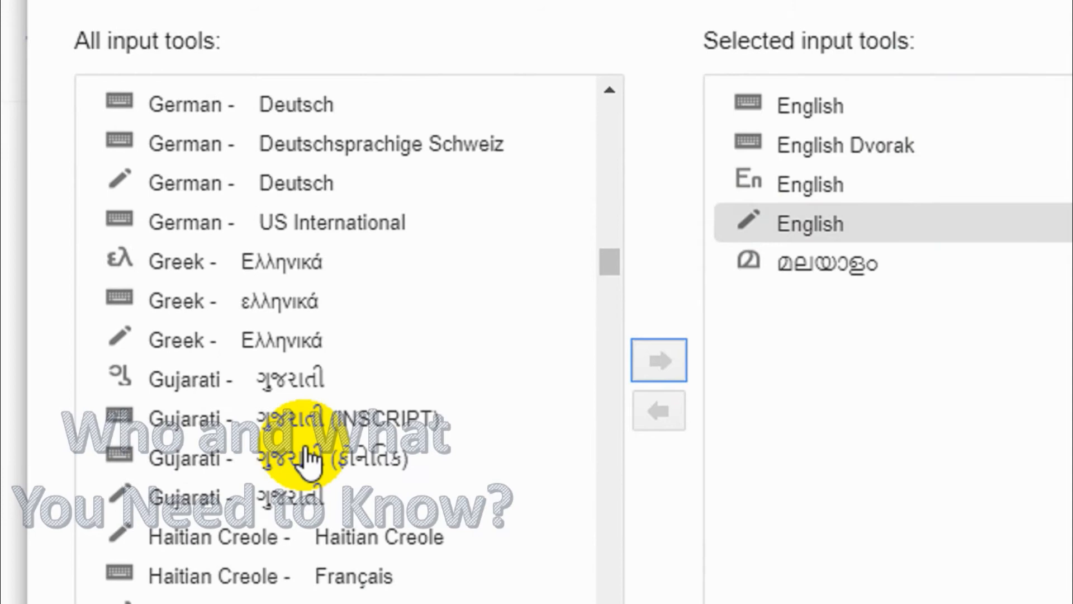
{"action": "scroll", "scroll_direction": "down", "scroll_amount": 3}
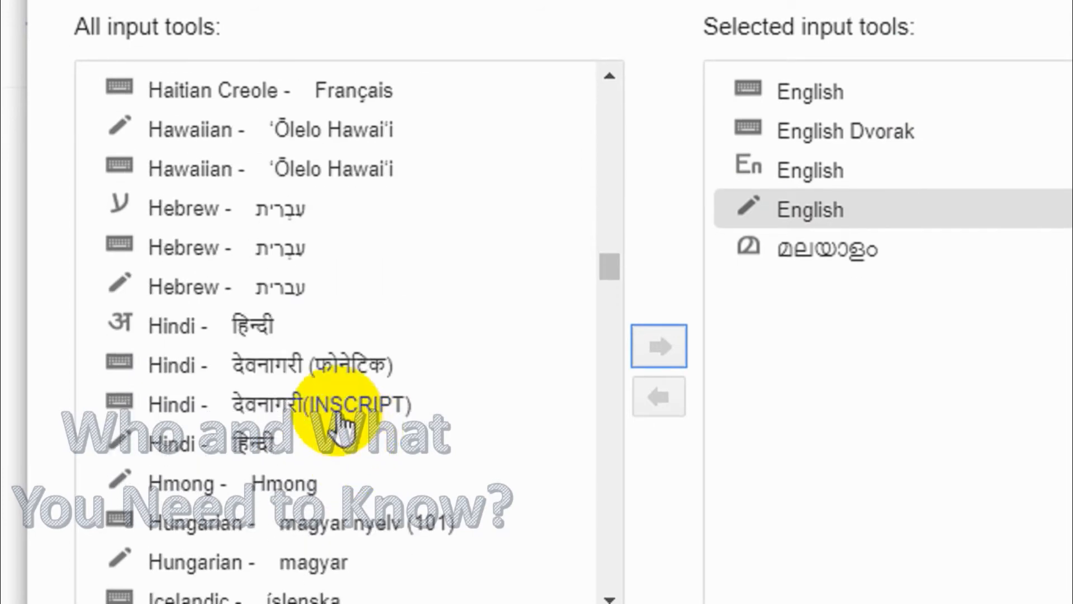
{"action": "scroll", "scroll_direction": "up", "scroll_amount": 3}
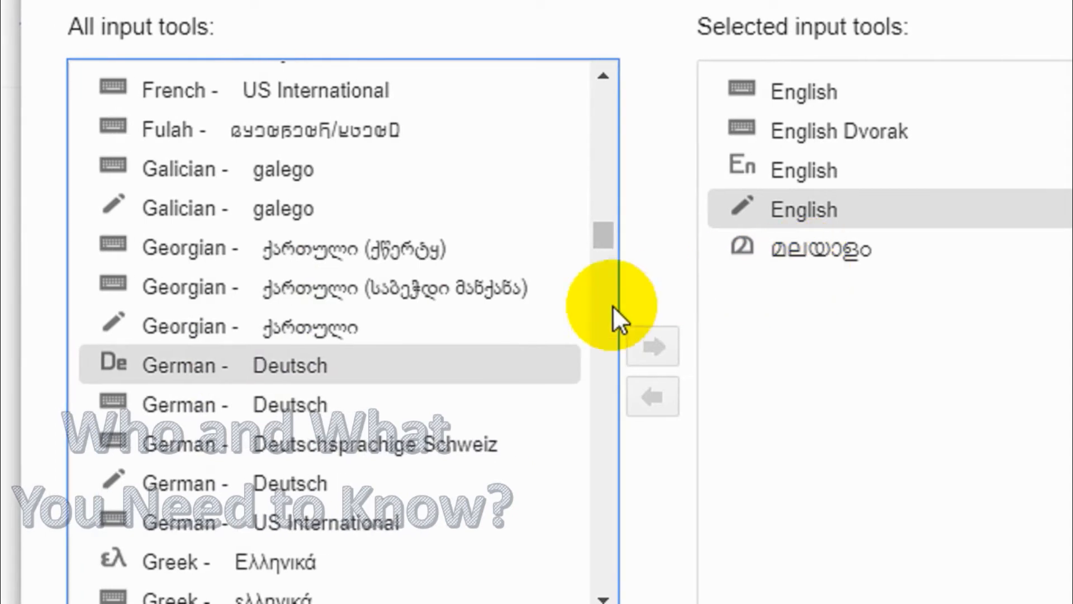
{"action": "scroll", "scroll_direction": "down", "scroll_amount": 3}
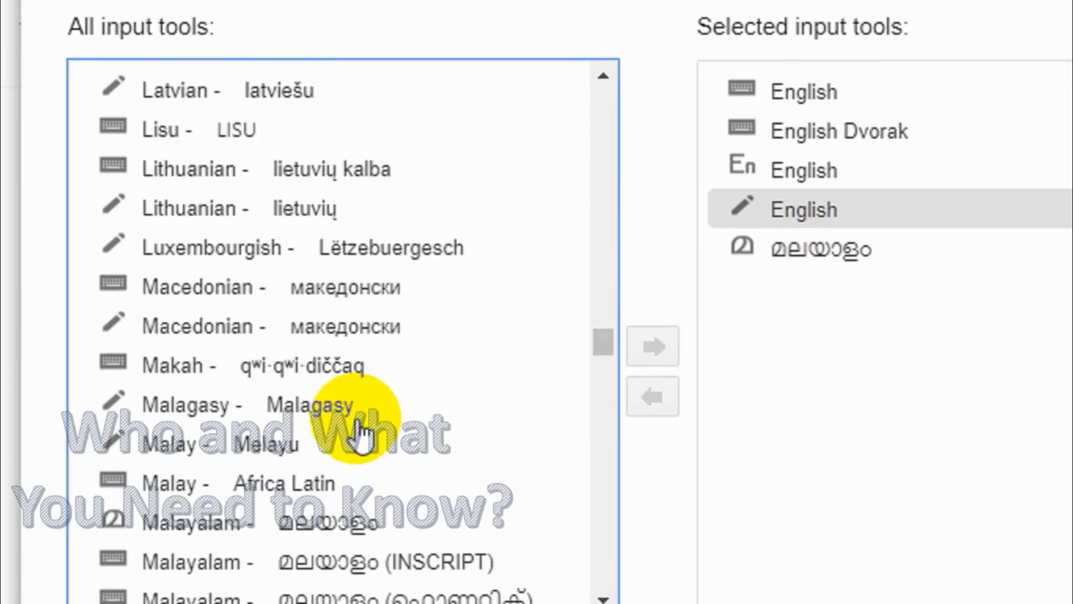
{"action": "scroll", "scroll_direction": "down", "scroll_amount": 3}
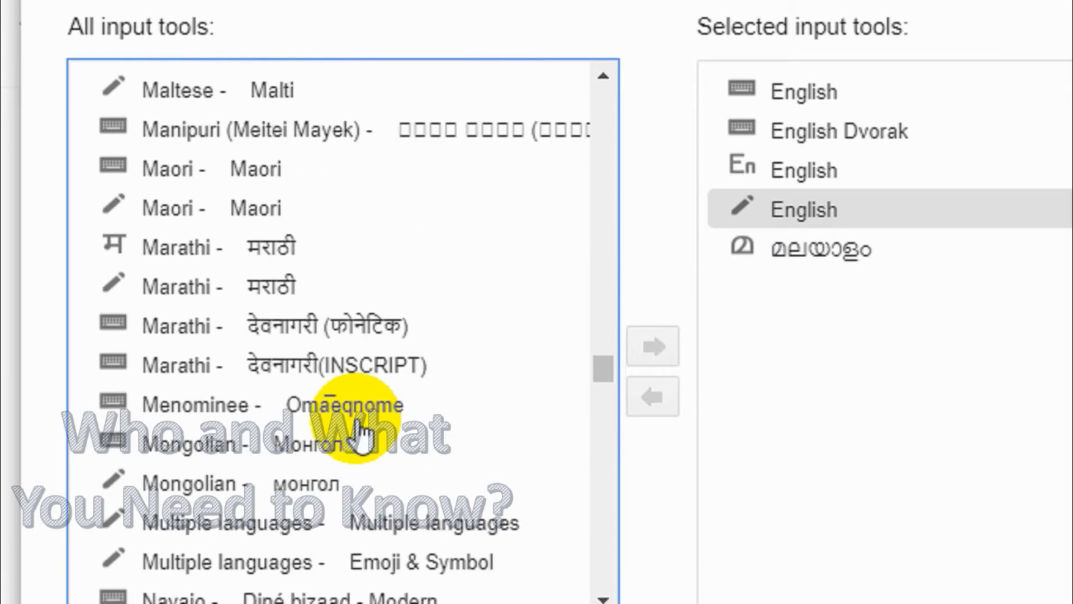
{"action": "scroll", "scroll_direction": "down", "scroll_amount": 3}
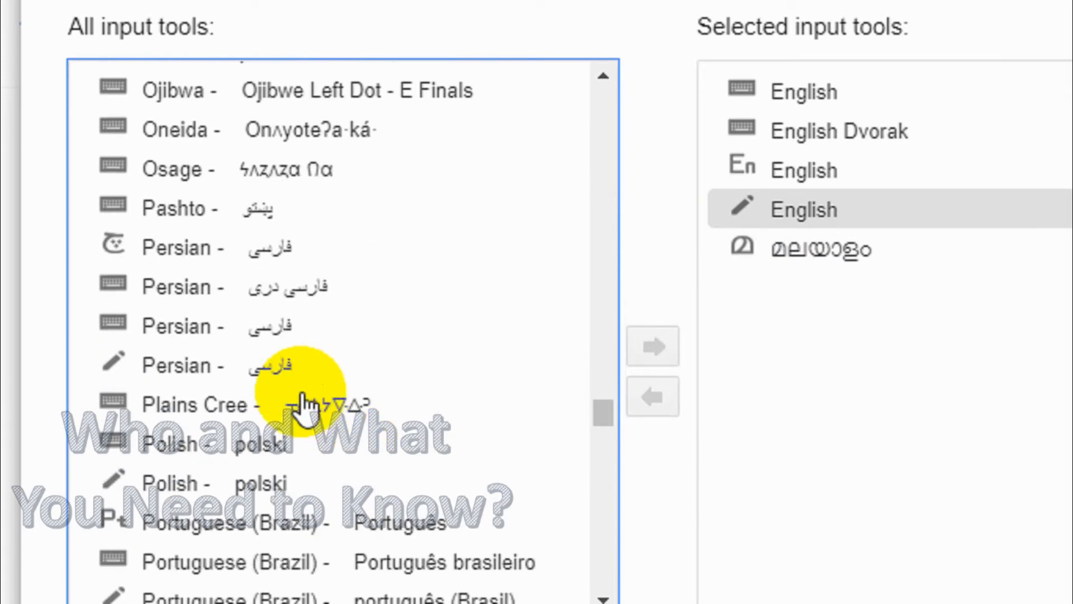
{"action": "scroll", "scroll_direction": "down", "scroll_amount": 3}
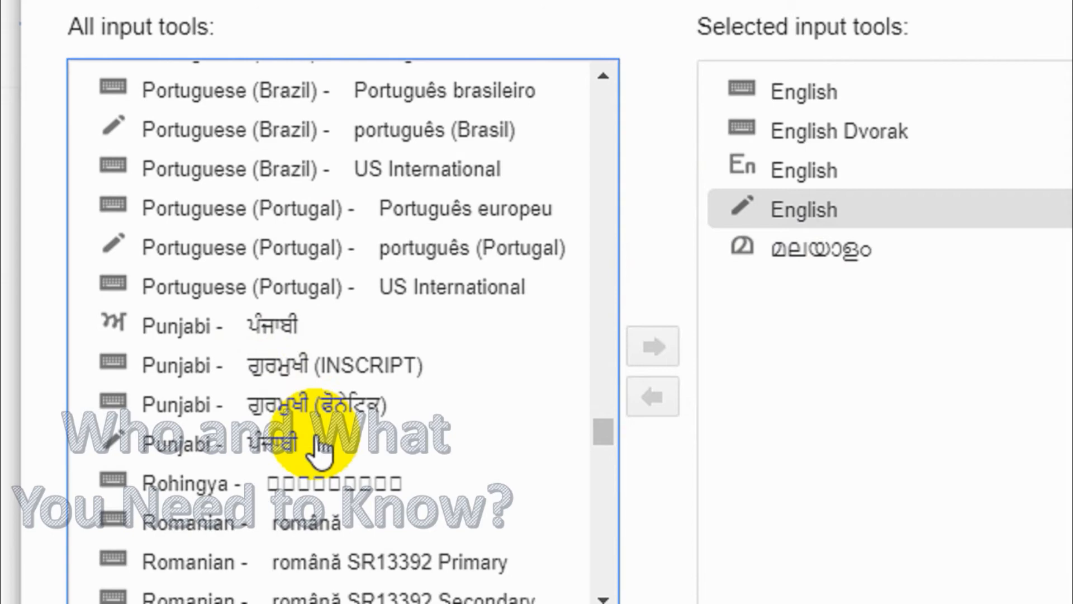
{"action": "scroll", "scroll_direction": "up", "scroll_amount": 3}
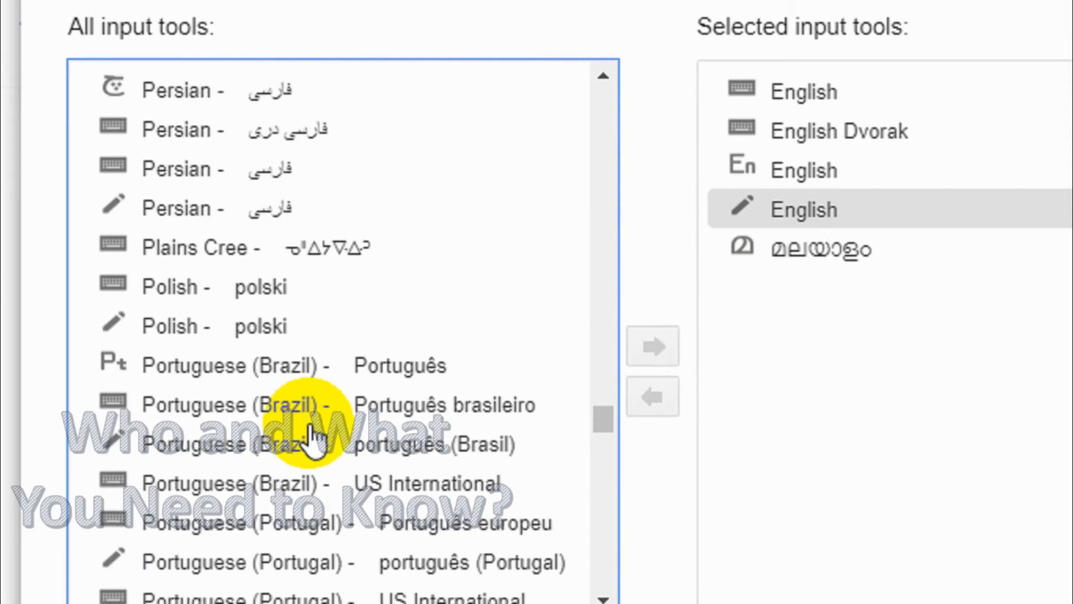
{"action": "scroll", "scroll_direction": "up", "scroll_amount": 3}
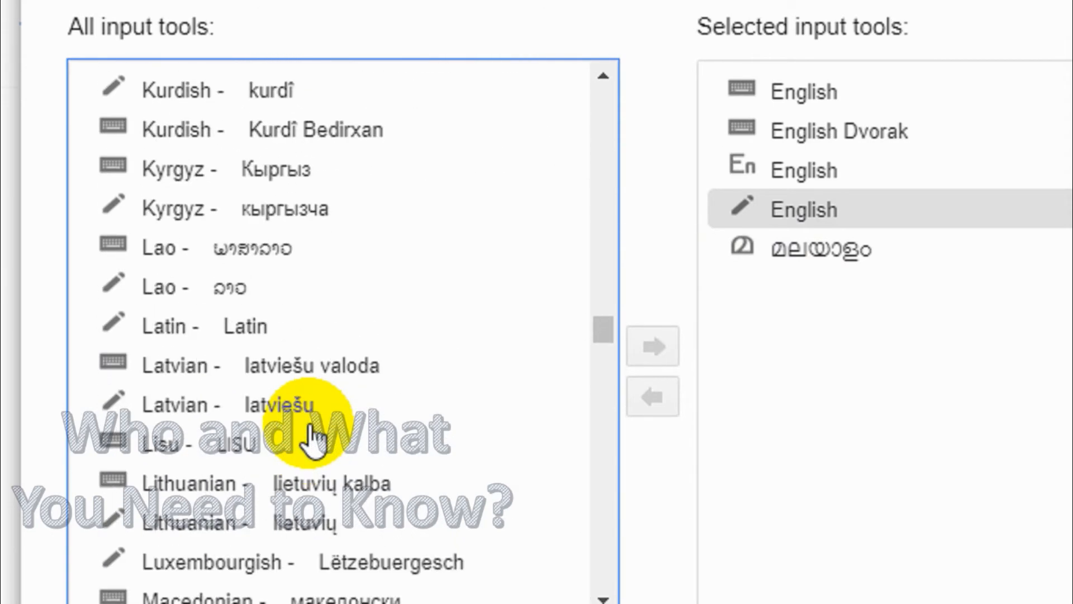
{"action": "scroll", "scroll_direction": "up", "scroll_amount": 3}
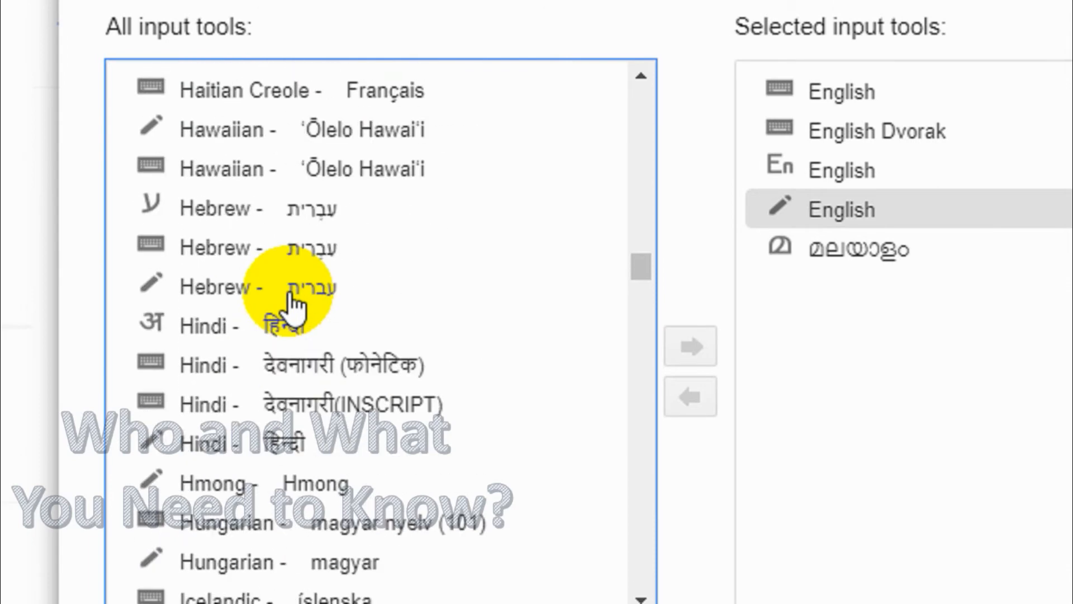
{"action": "scroll", "scroll_direction": "up", "scroll_amount": 3}
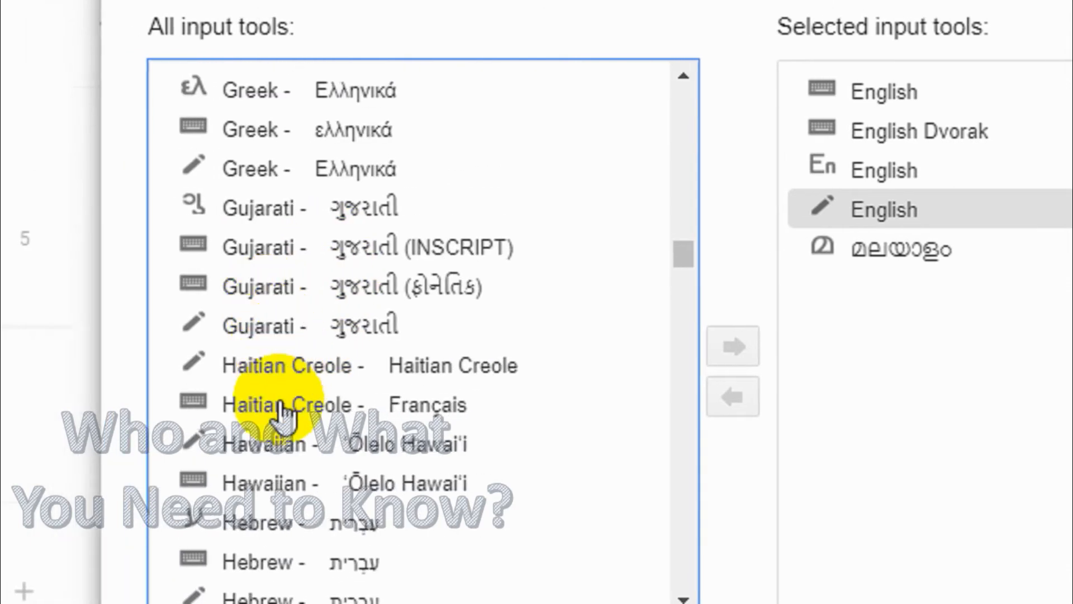
{"action": "scroll", "scroll_direction": "down", "scroll_amount": 3}
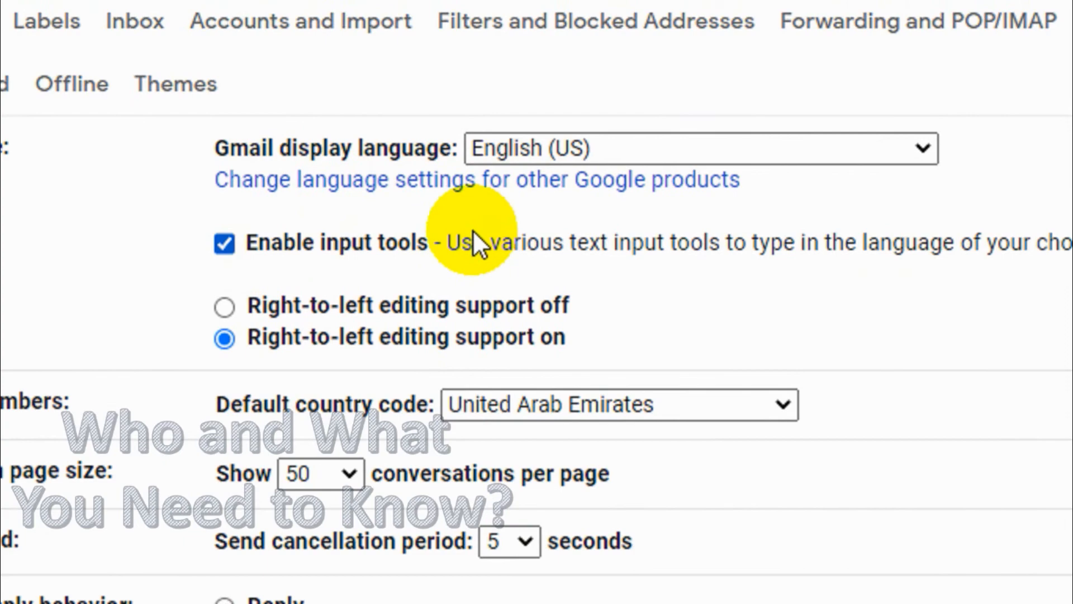
- Expand the draft to full screen, dismiss the tip, and type 'hi'
{"action": "scroll", "scroll_direction": "up", "scroll_amount": 3}
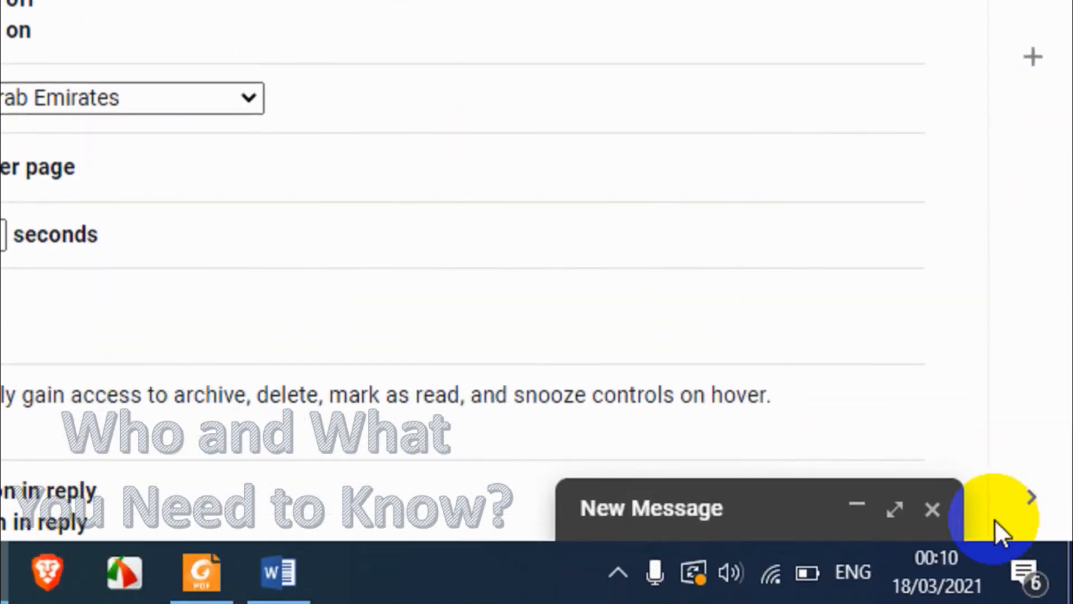
{"action": "left_click", "coordinate": [893, 510]}
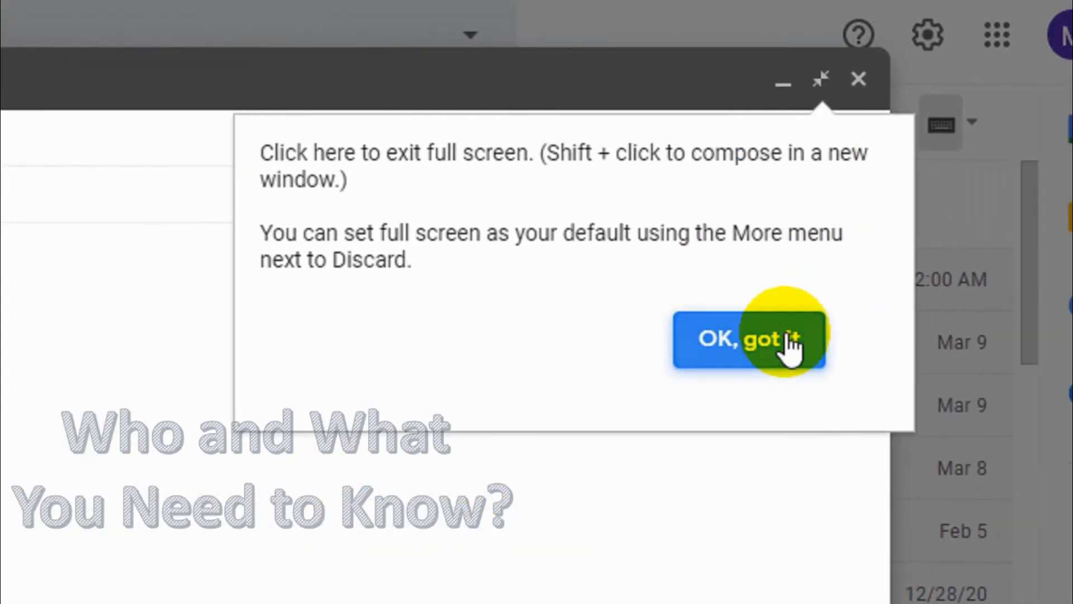
{"action": "left_click", "coordinate": [749, 339]}
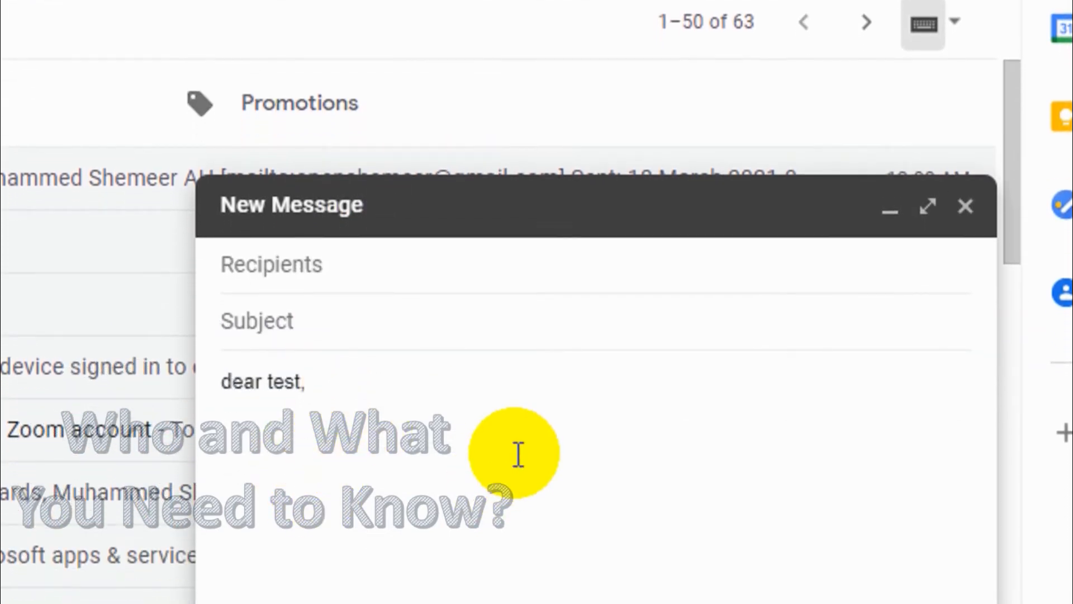
{"action": "type", "text": "hi"}
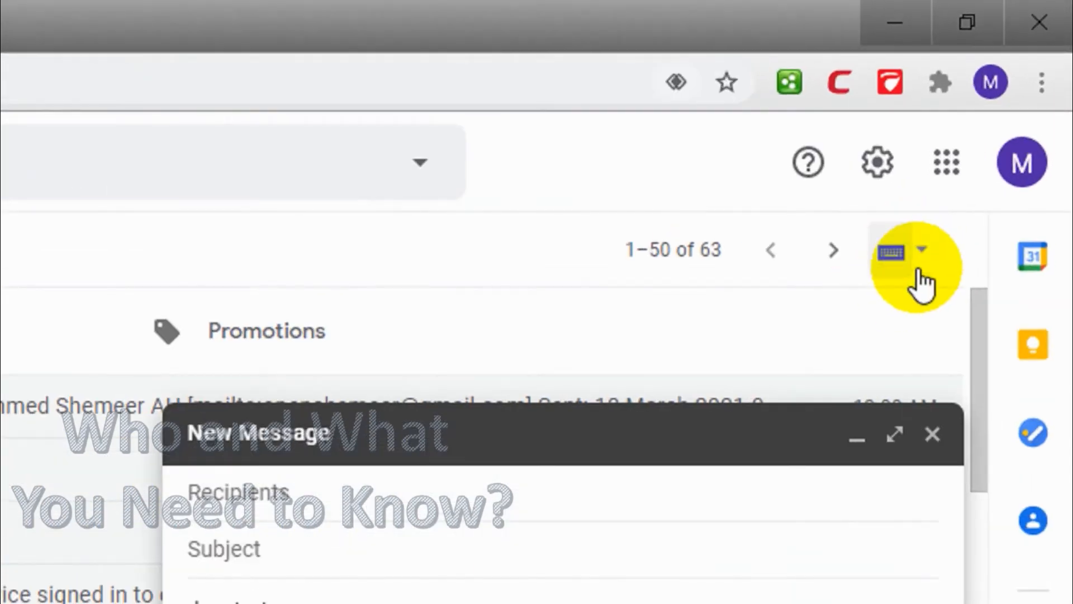
- Type Malayalam 'സുഖം' after 'hi' and start the Hindi line 'आप कैसा हे'
{"action": "left_click", "coordinate": [921, 248]}
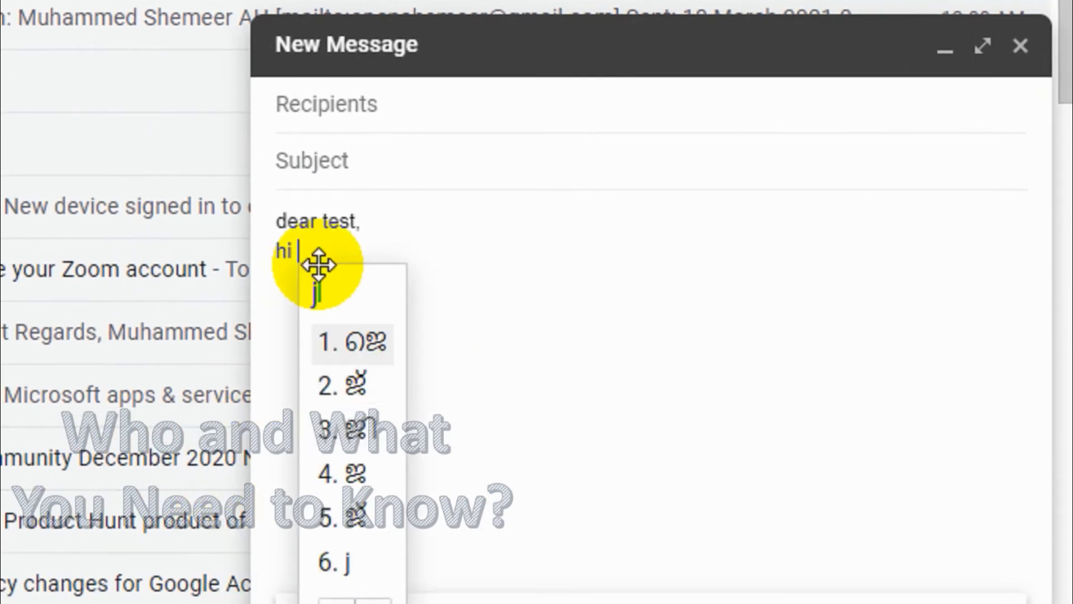
{"action": "type", "text": "s"}
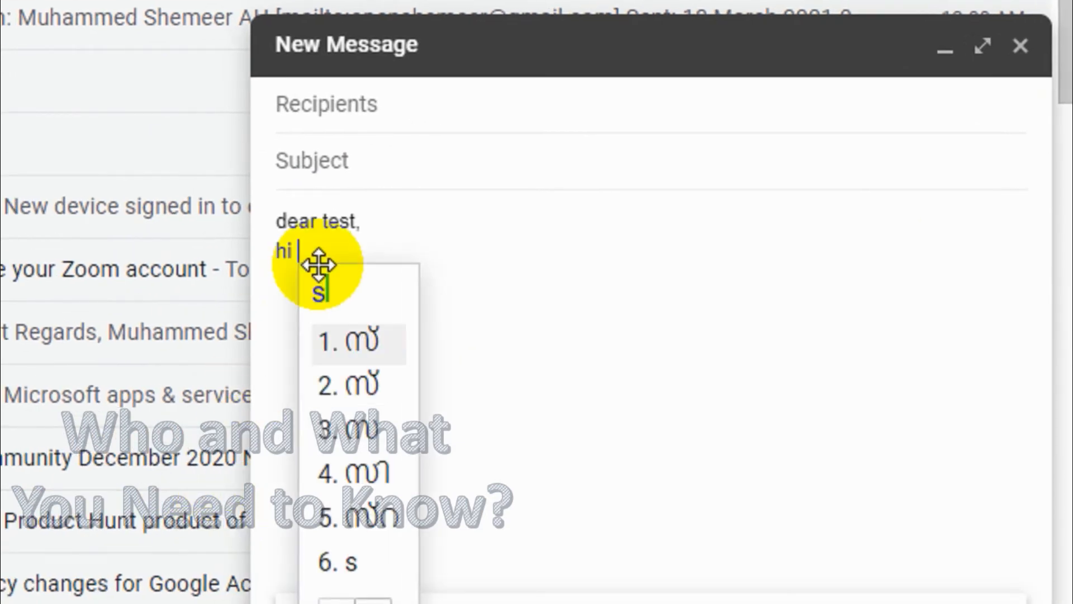
{"action": "type", "text": "ugham"}
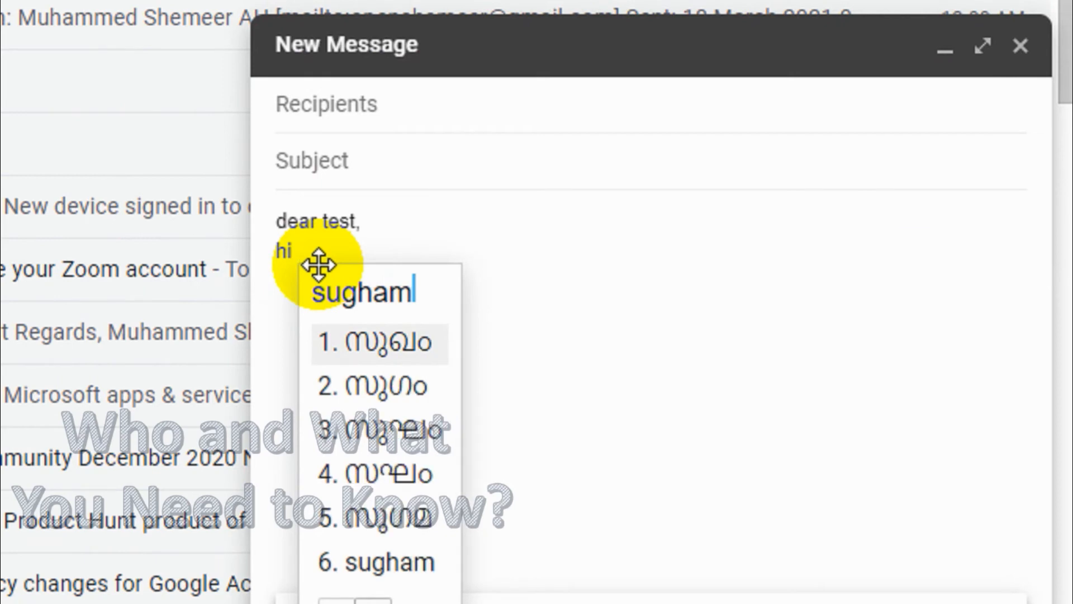
{"action": "left_click", "coordinate": [379, 342]}
{"action": "type", "text": "आप"}
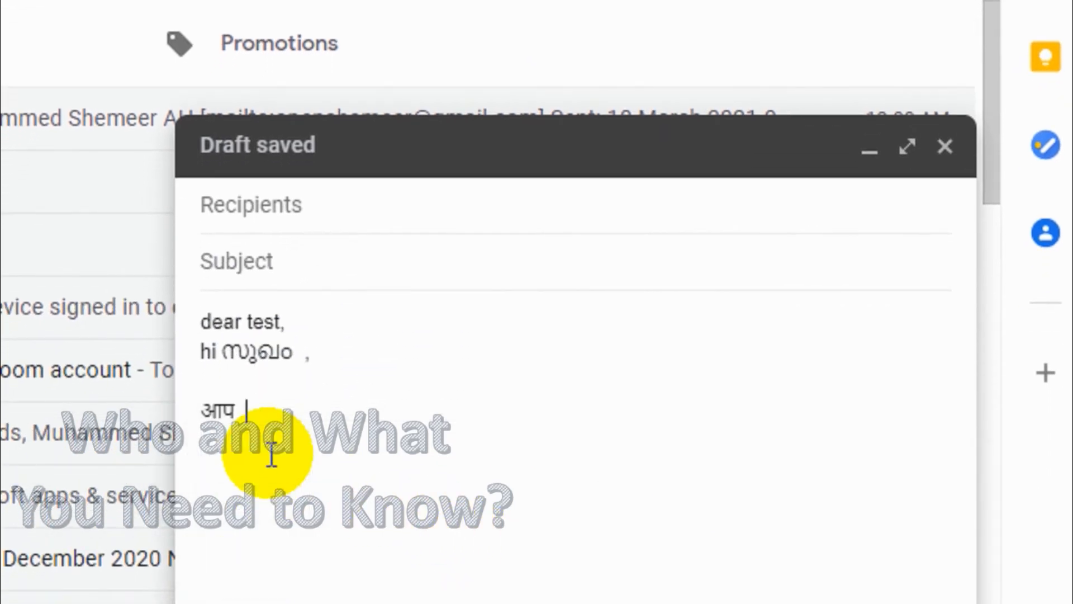
{"action": "type", "text": "kaisa"}
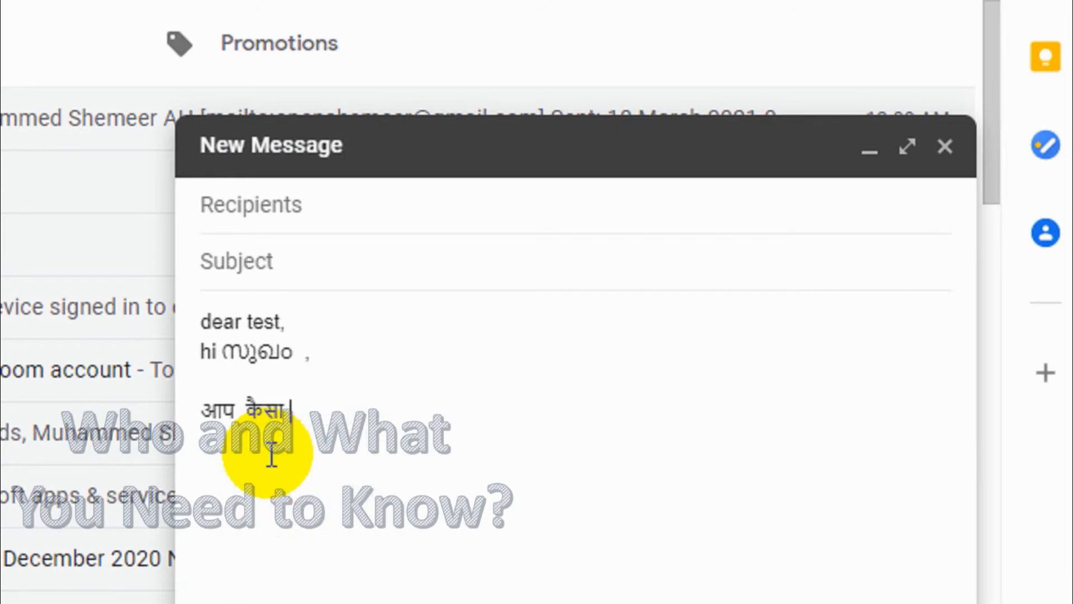
{"action": "type", "text": "hel"}
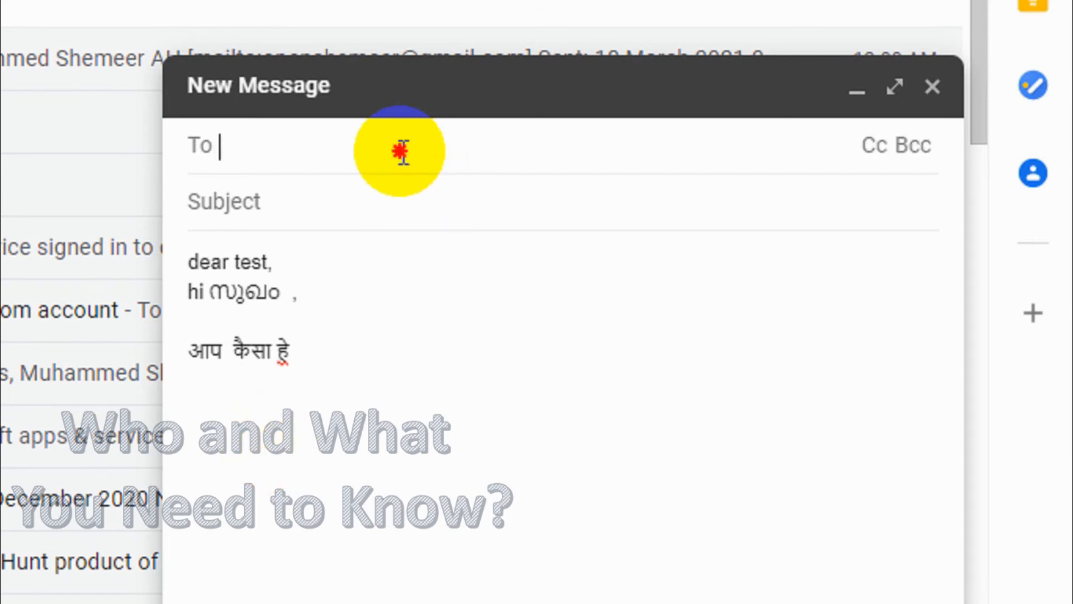
{"action": "type", "text": "muh"}
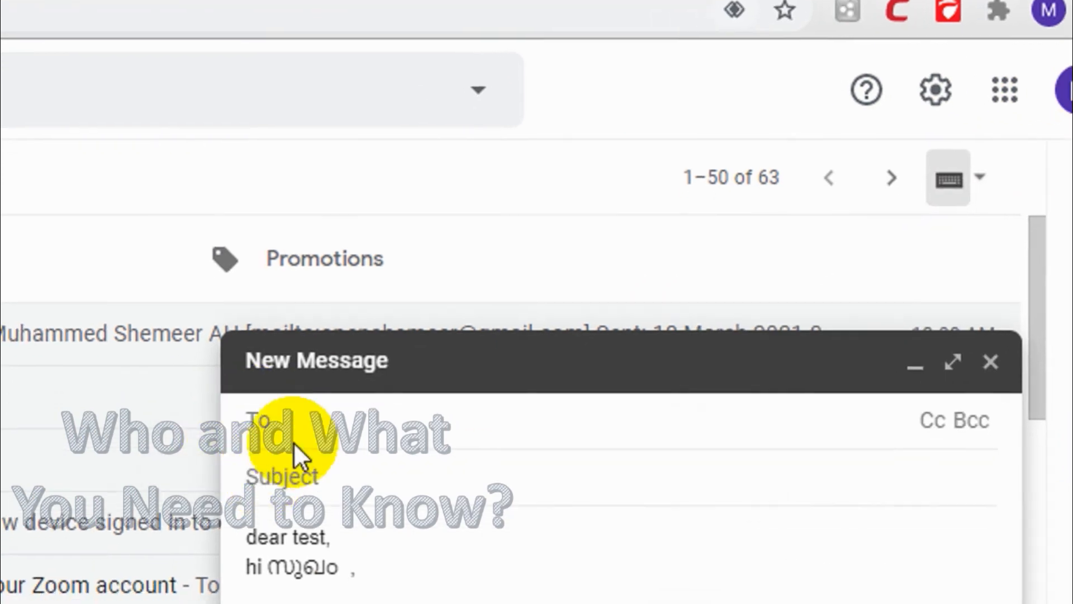
{"action": "type", "text": "ope"}
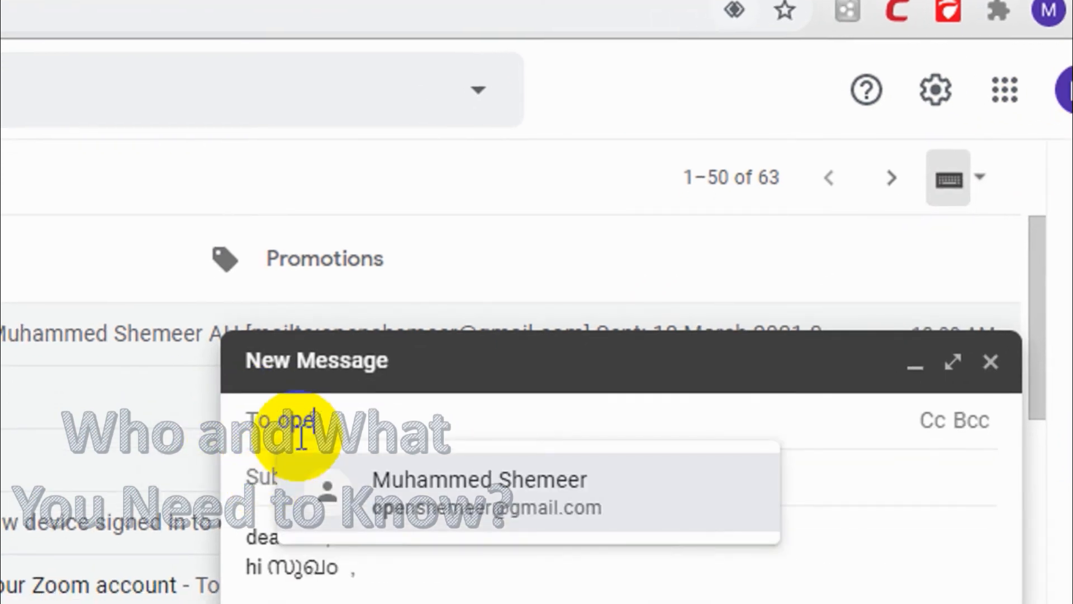
{"action": "left_click", "coordinate": [478, 479]}
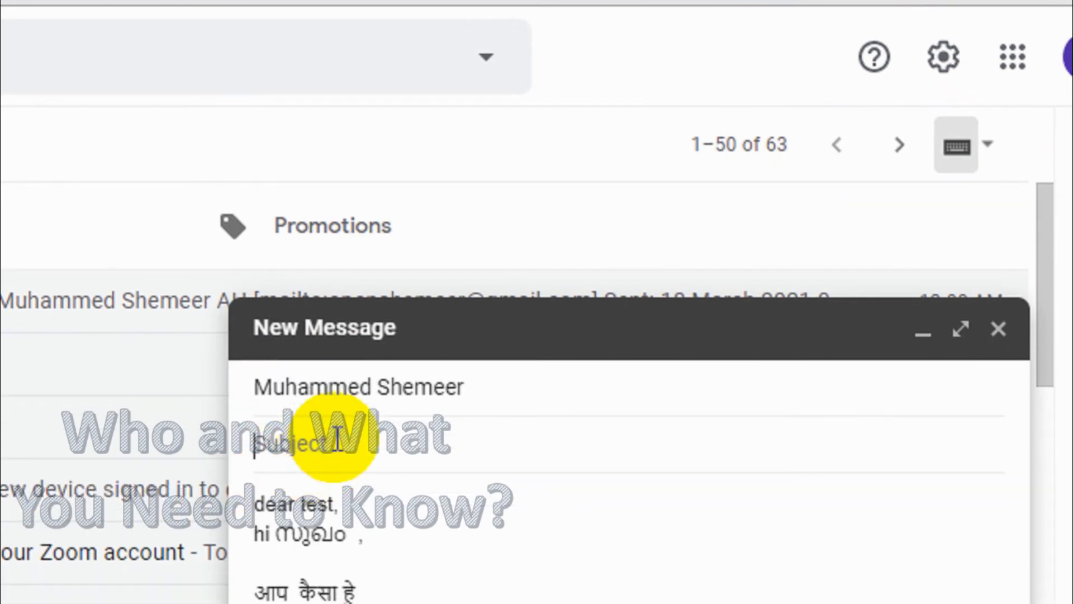
{"action": "type", "text": "test"}
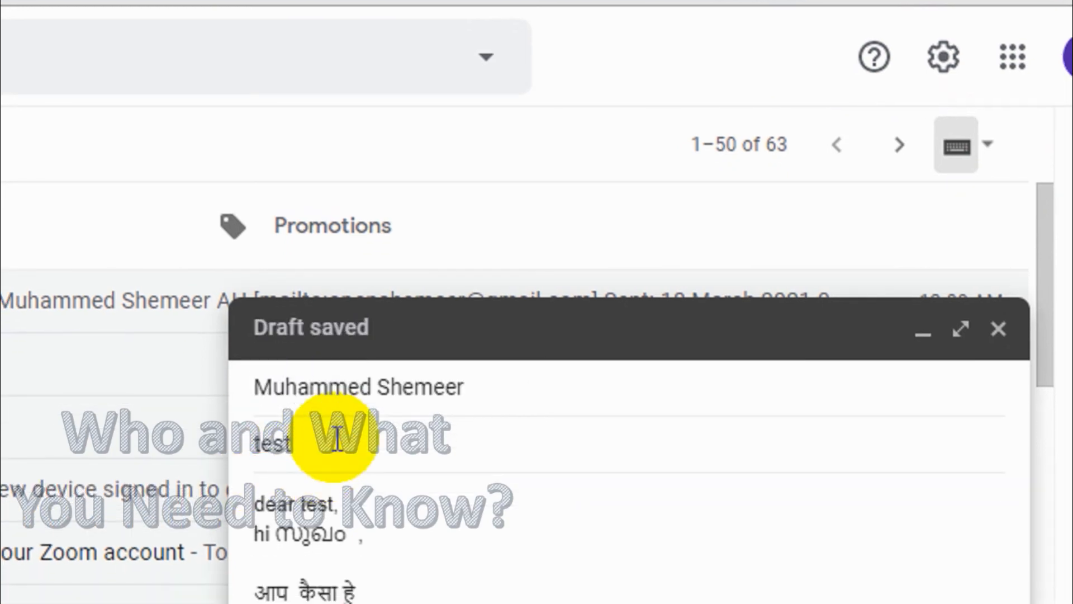
{"action": "left_click", "coordinate": [999, 328]}
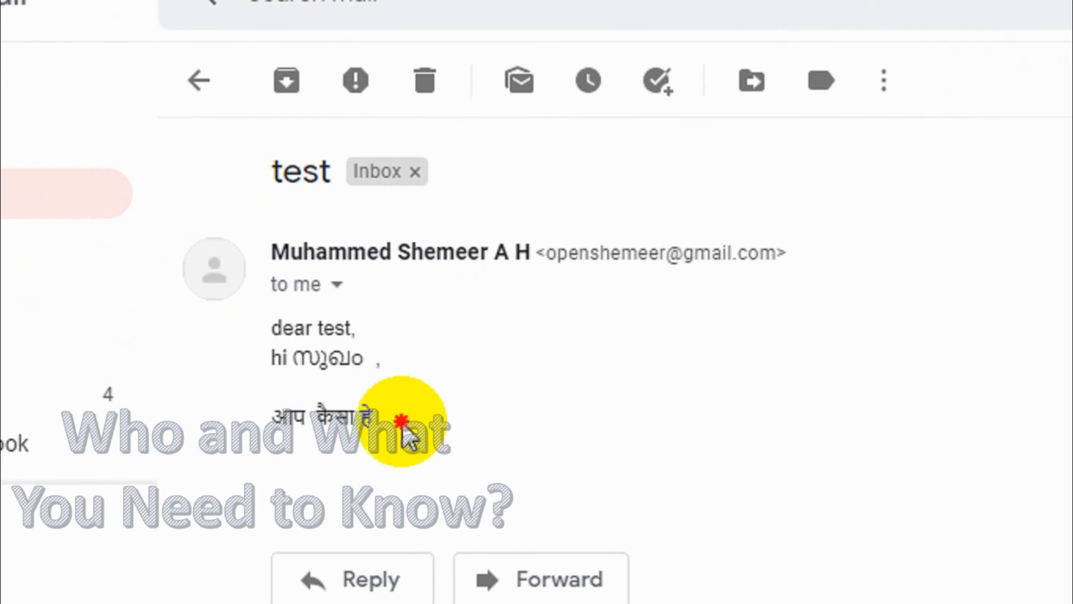
- Scroll through the received test message's English, Malayalam and Hindi body
{"action": "scroll", "scroll_direction": "down", "scroll_amount": 3}
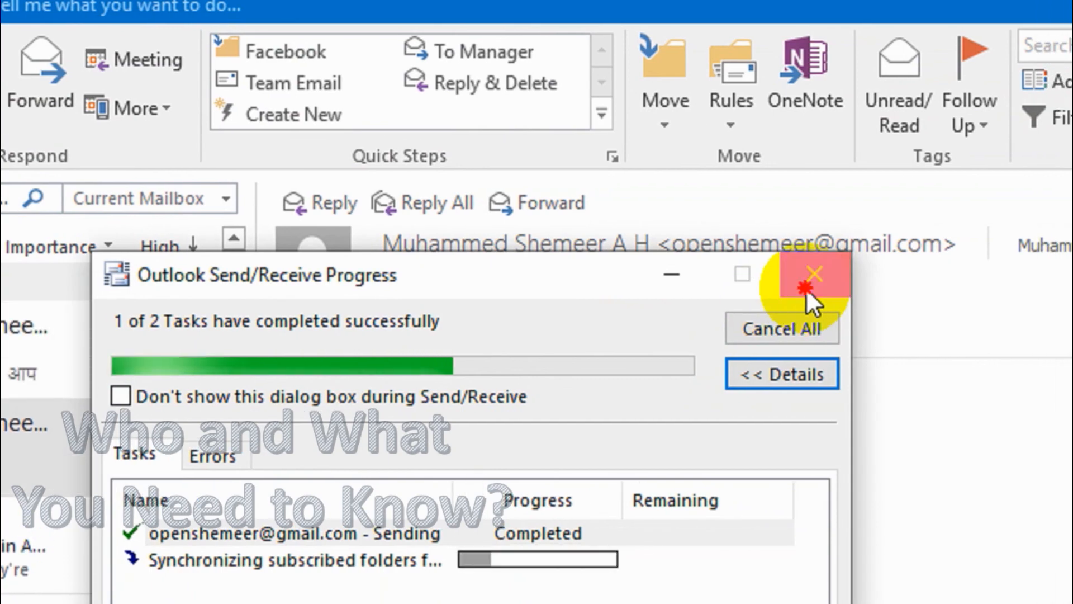
- Close Outlook's Send/Receive Progress window to view the test message
{"action": "left_click", "coordinate": [813, 274]}
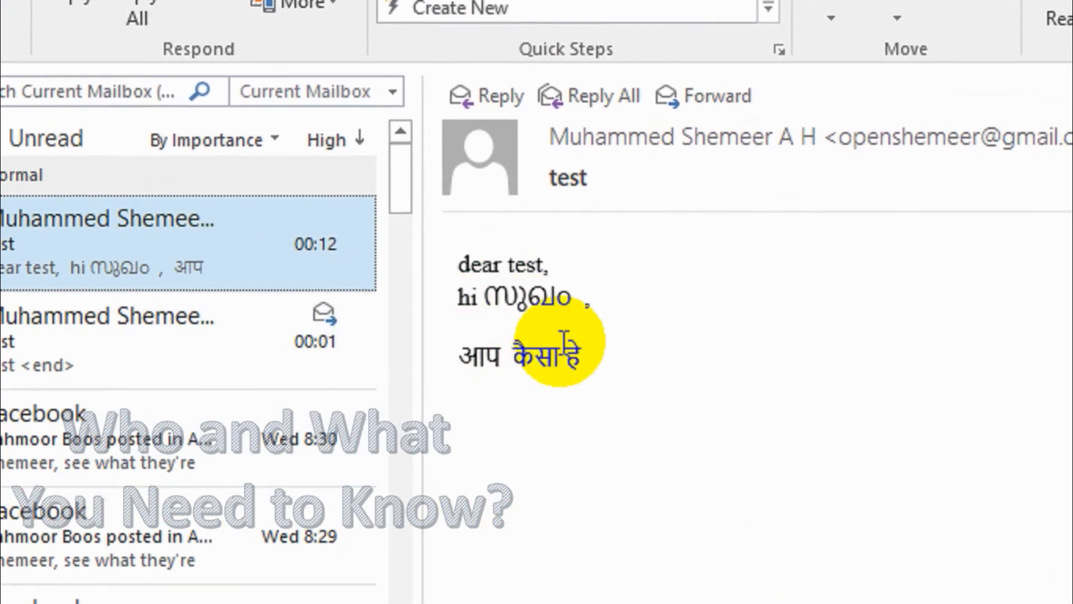